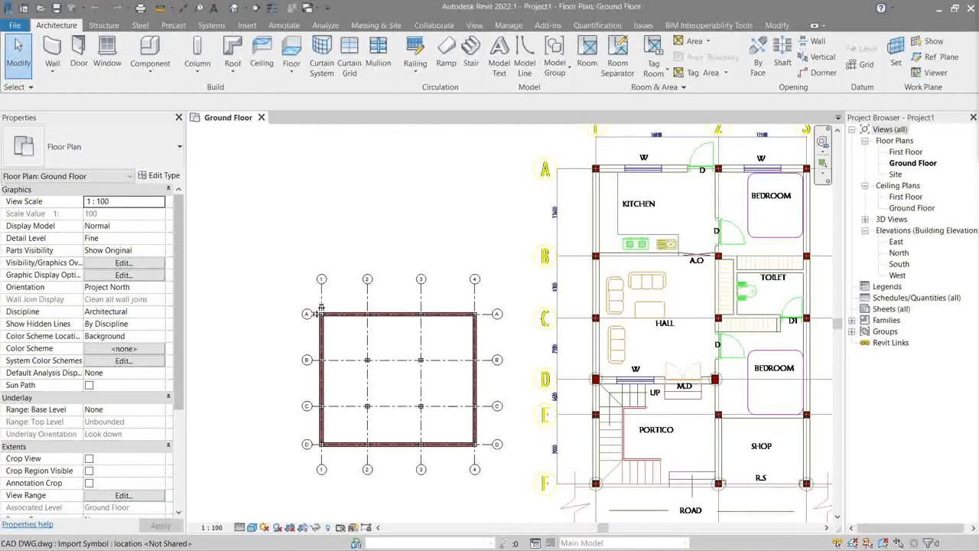
pyautogui.moveTo(465, 228)
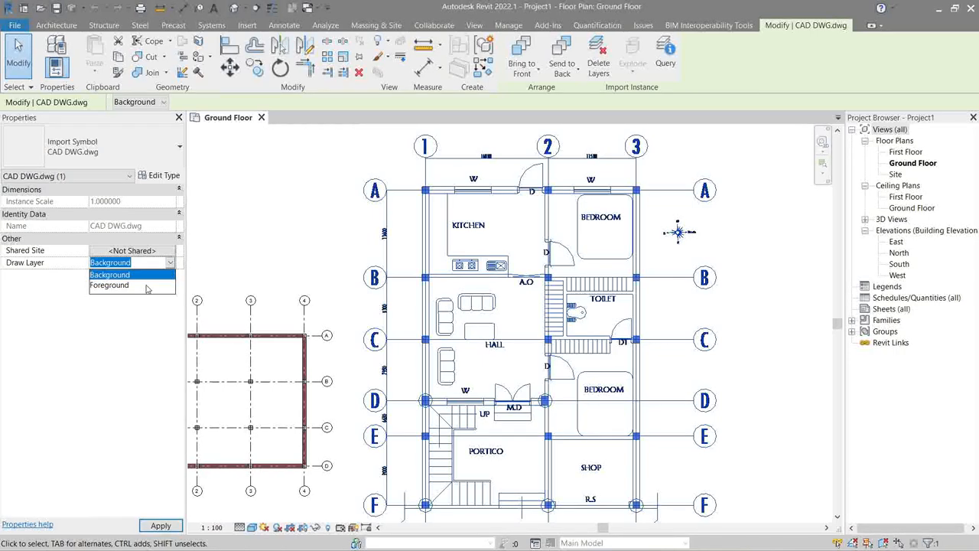
# Set the selected CAD link's Draw Layer to Foreground so it shows over the model.
pyautogui.click(109, 284)
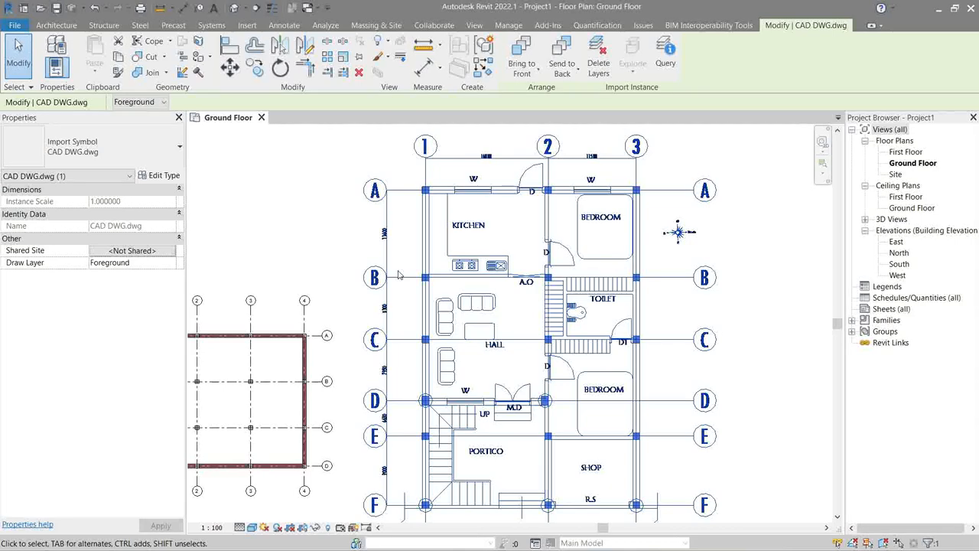
pyautogui.moveTo(407, 260)
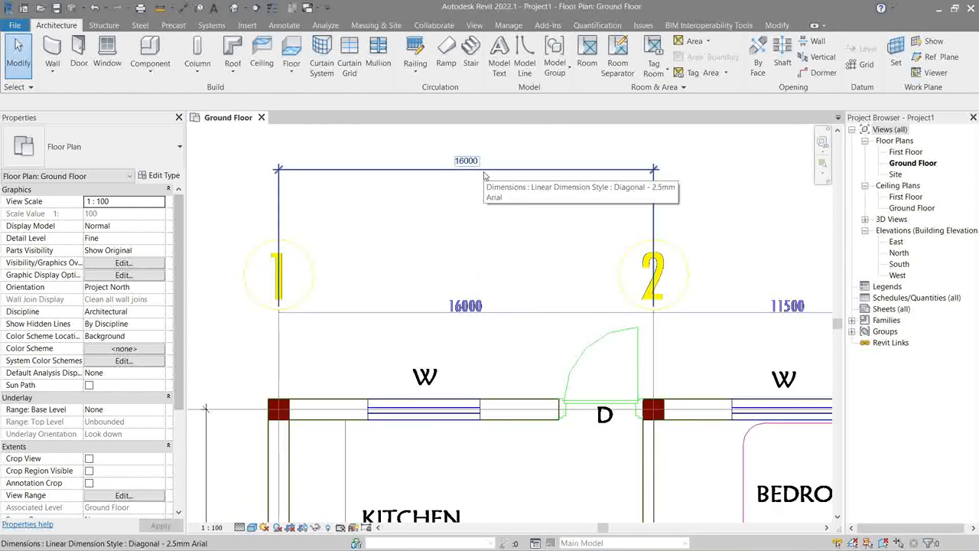
# Place aligned dimensions between CAD grids 1-2 and 2-3 and check their 16000 and 11500 values.
pyautogui.click(466, 161)
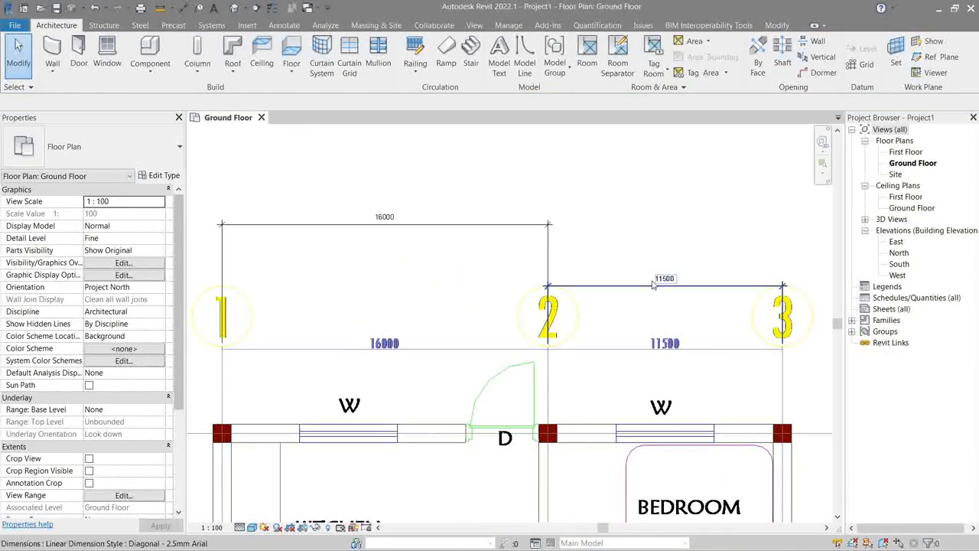
pyautogui.click(664, 279)
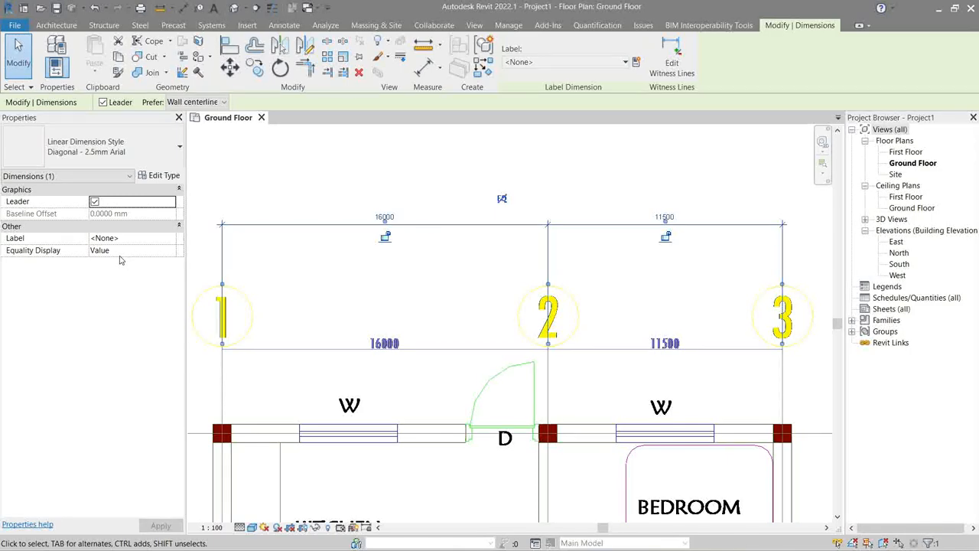
pyautogui.click(462, 230)
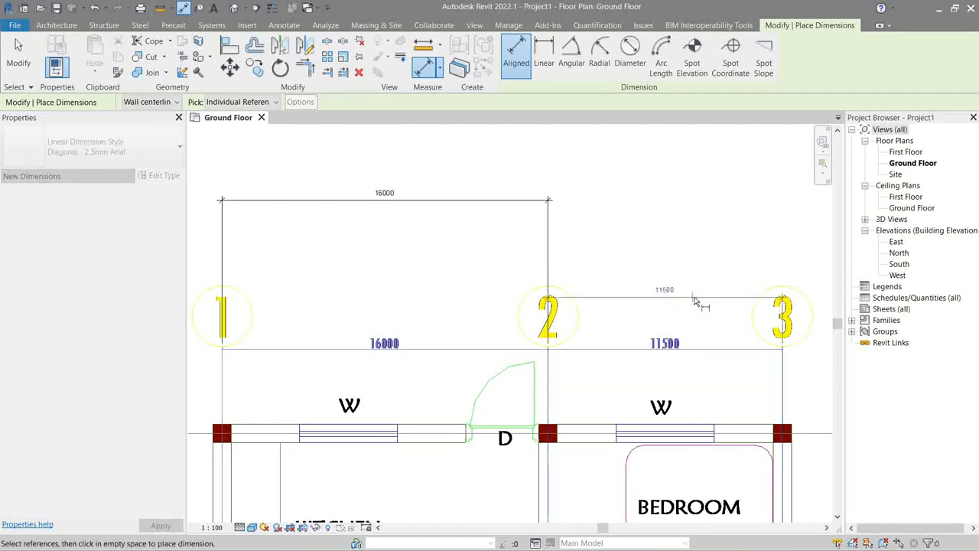
pyautogui.click(382, 193)
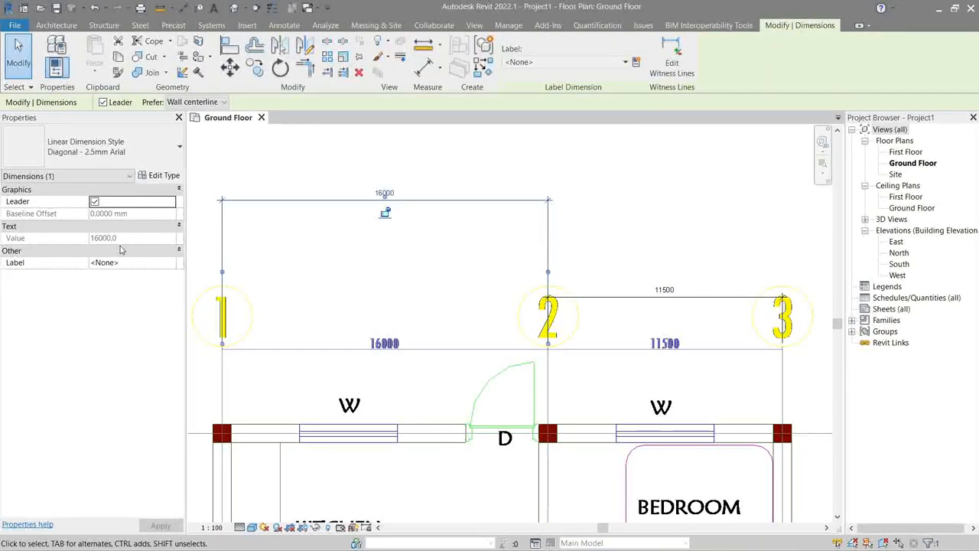
pyautogui.click(664, 289)
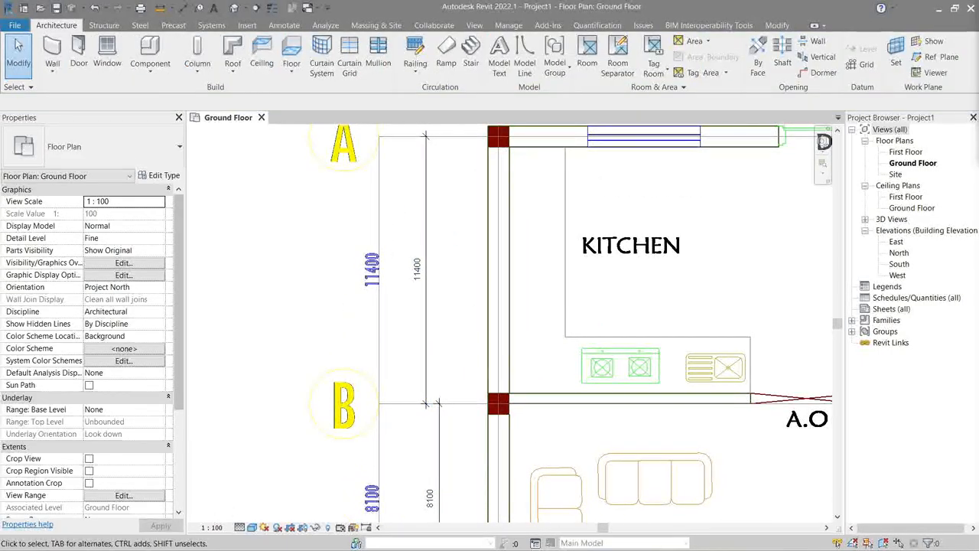
pyautogui.moveTo(484, 246)
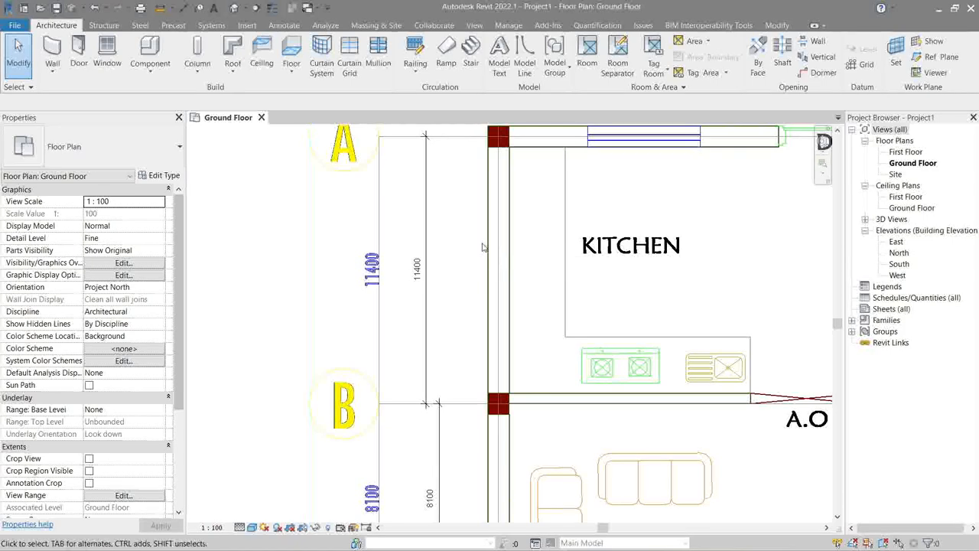
pyautogui.moveTo(484, 243)
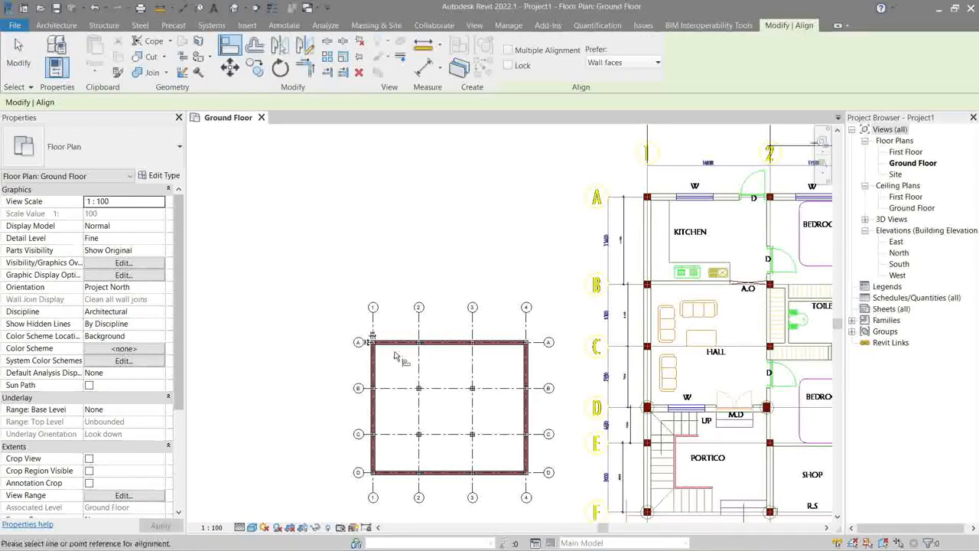
pyautogui.moveTo(536, 343)
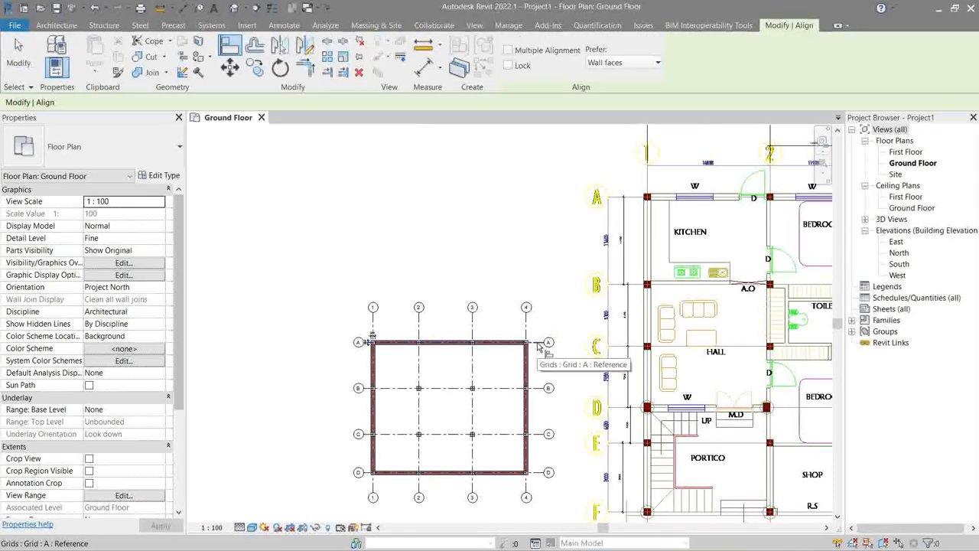
# Align grid A onto the matching CAD grid line with the Align command.
pyautogui.click(358, 341)
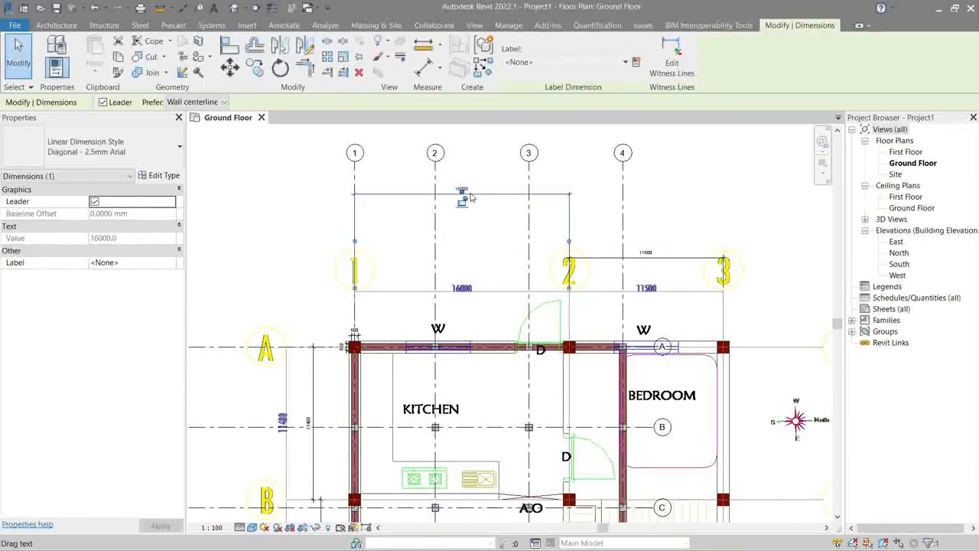
pyautogui.rightClick(462, 197)
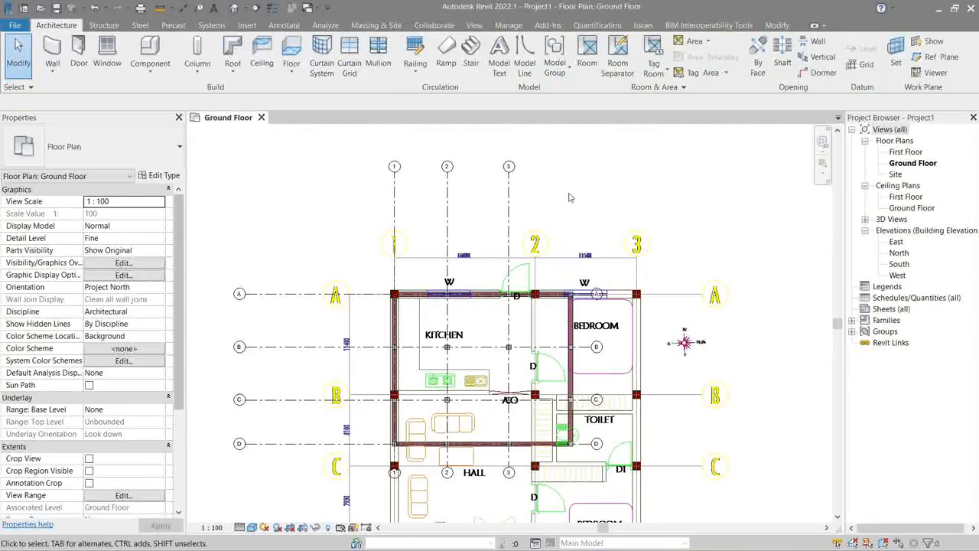
# Select grid D and try to move the lower grids onto the CAD grid lines.
pyautogui.scroll(-3)
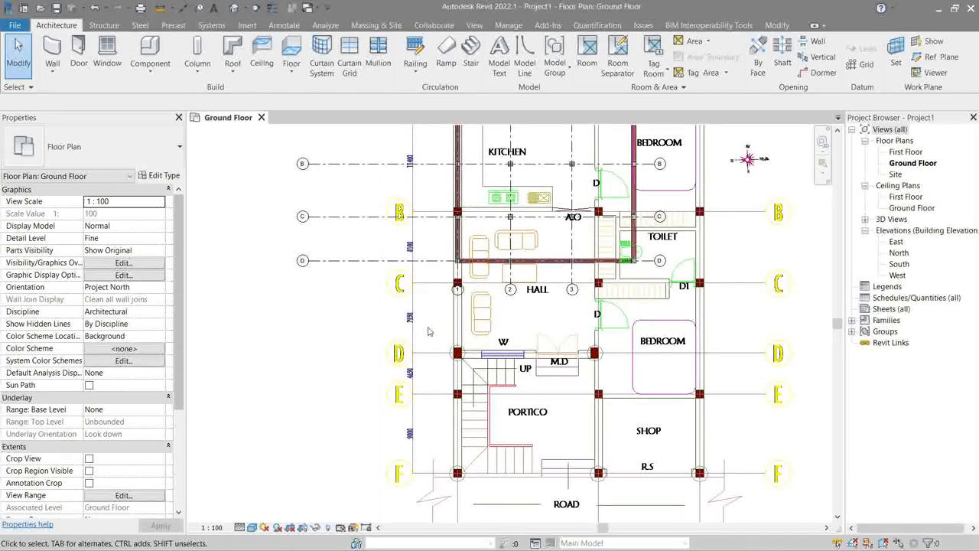
pyautogui.click(441, 261)
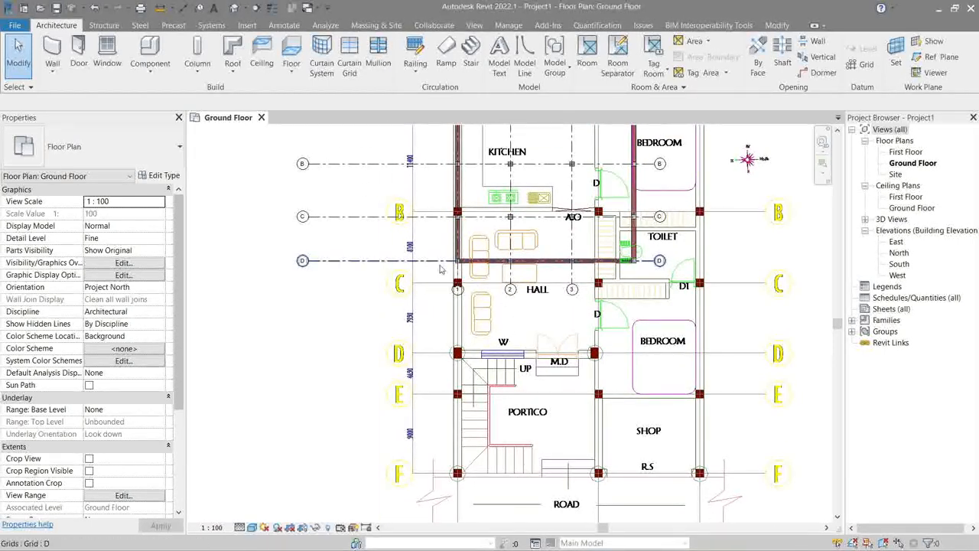
pyautogui.moveTo(440, 267)
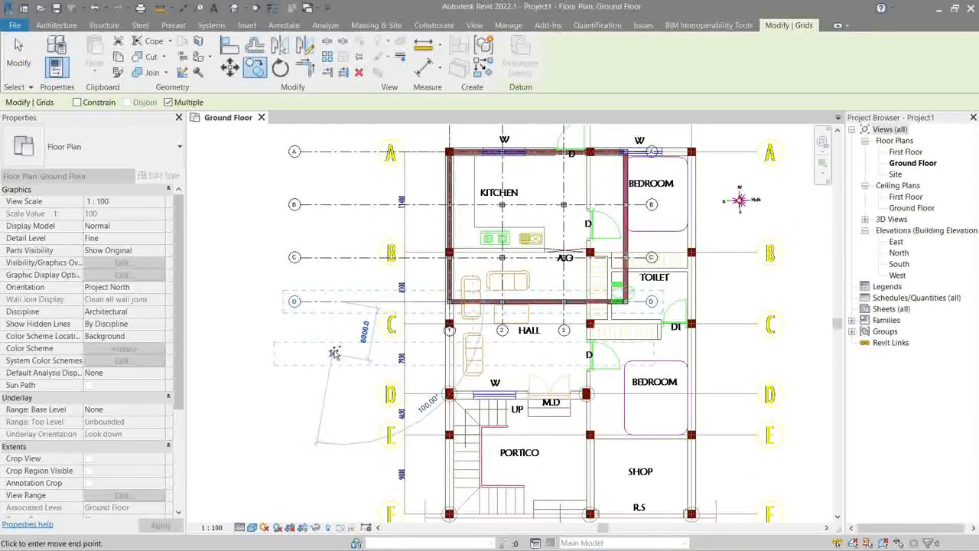
pyautogui.scroll(-3)
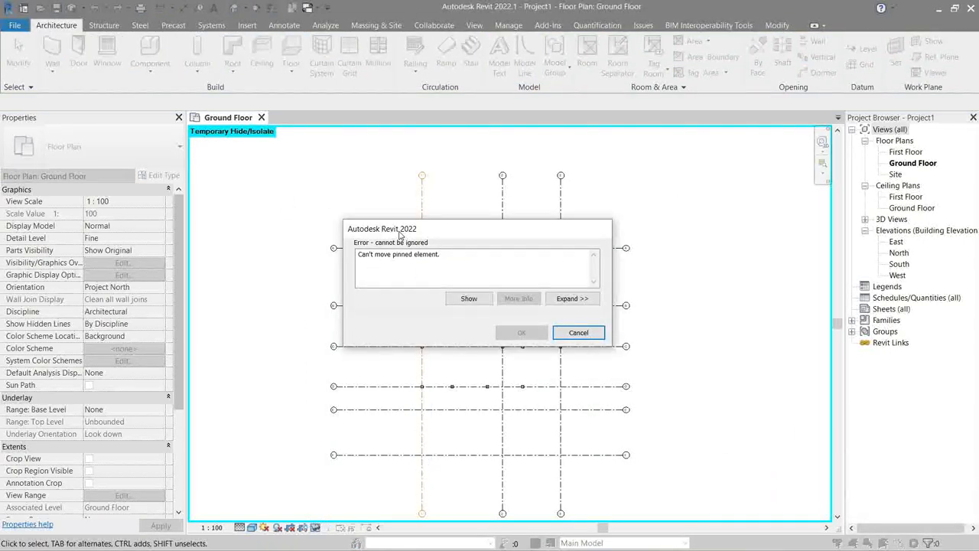
# Dismiss the pinned-element error and turn off selection of pinned elements.
pyautogui.click(578, 332)
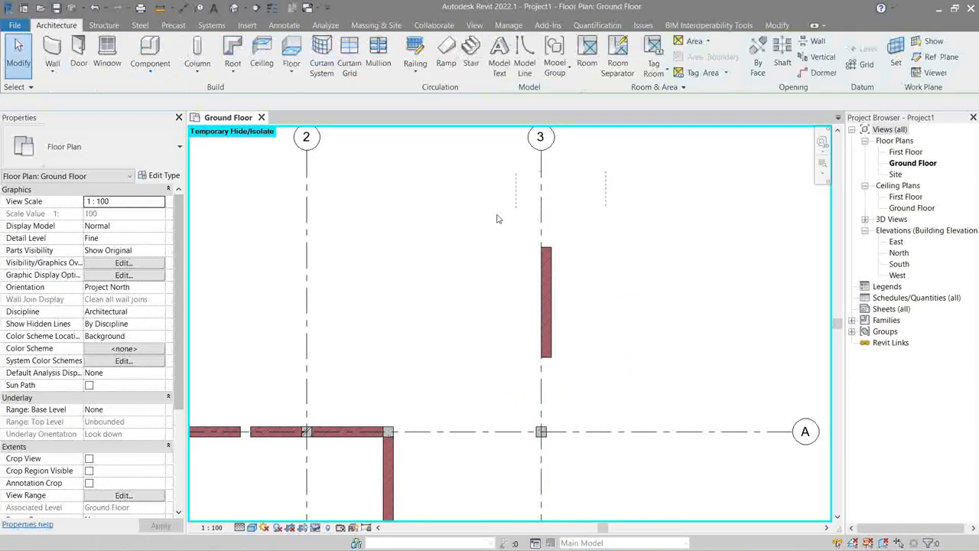
pyautogui.moveTo(539, 202)
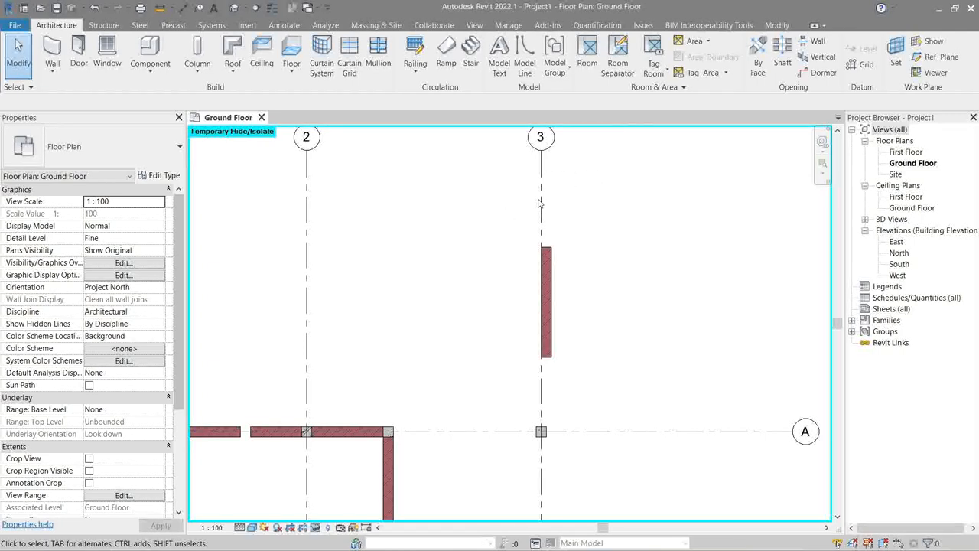
pyautogui.moveTo(545, 195)
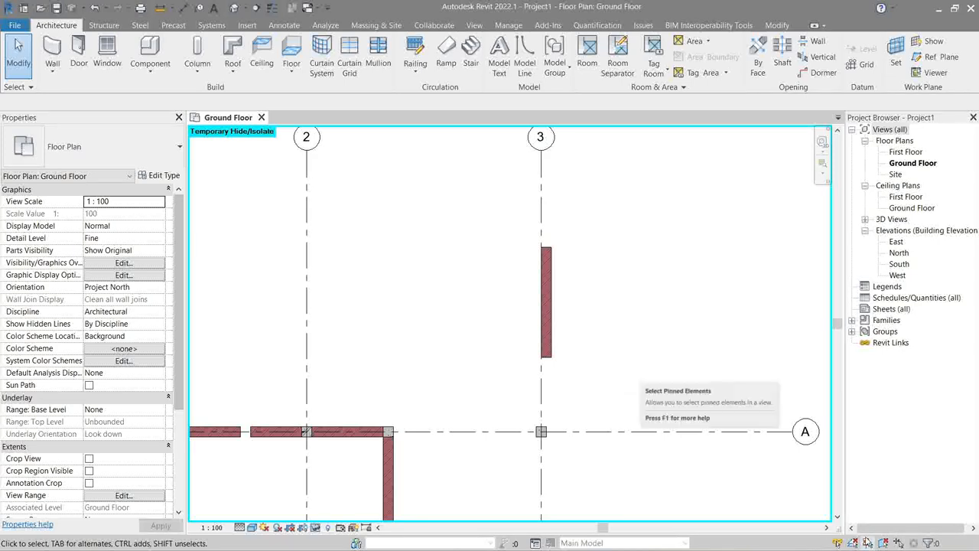
pyautogui.click(548, 303)
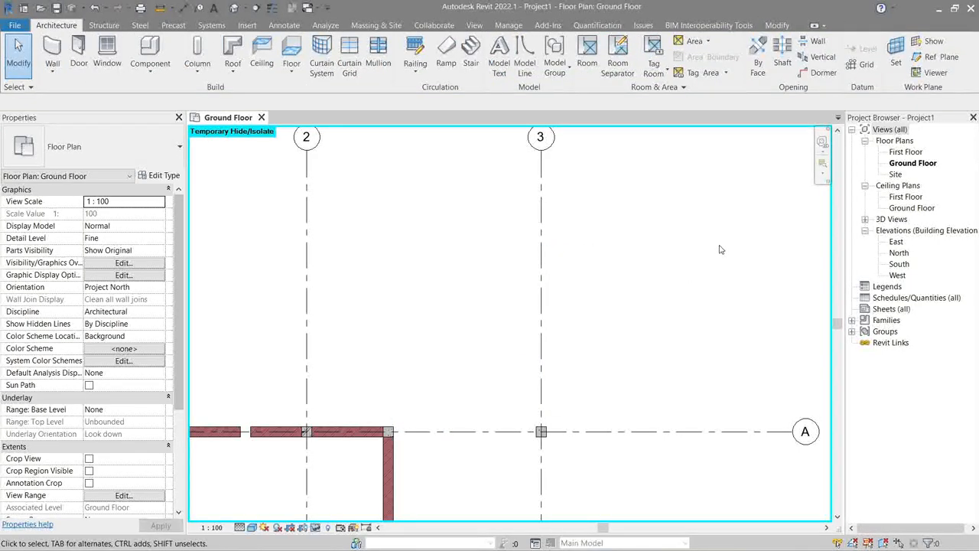
pyautogui.moveTo(837, 545)
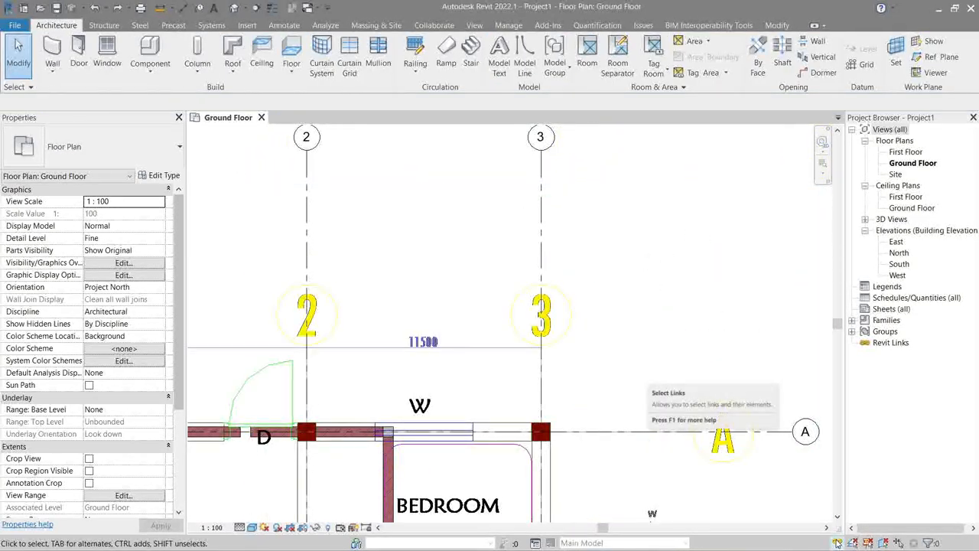
pyautogui.moveTo(643, 236)
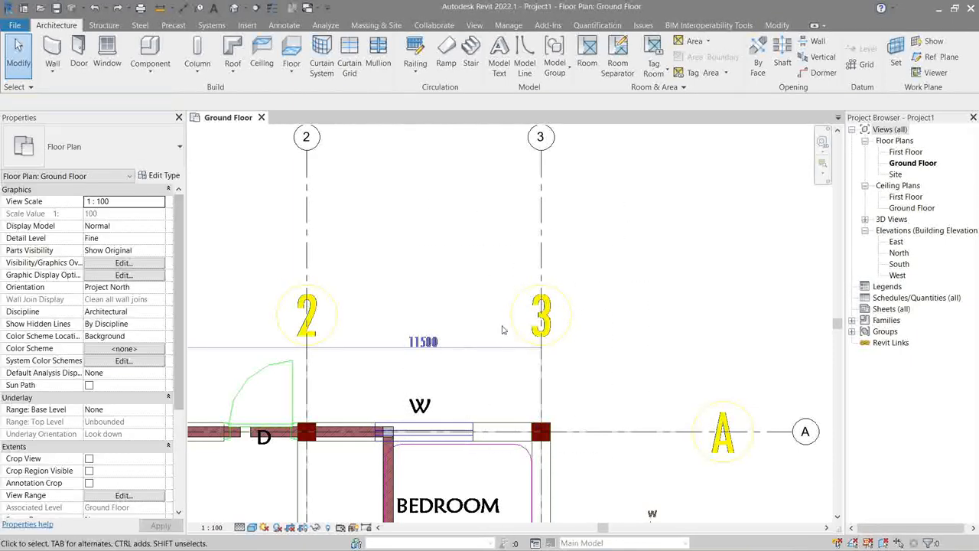
pyautogui.moveTo(425, 293)
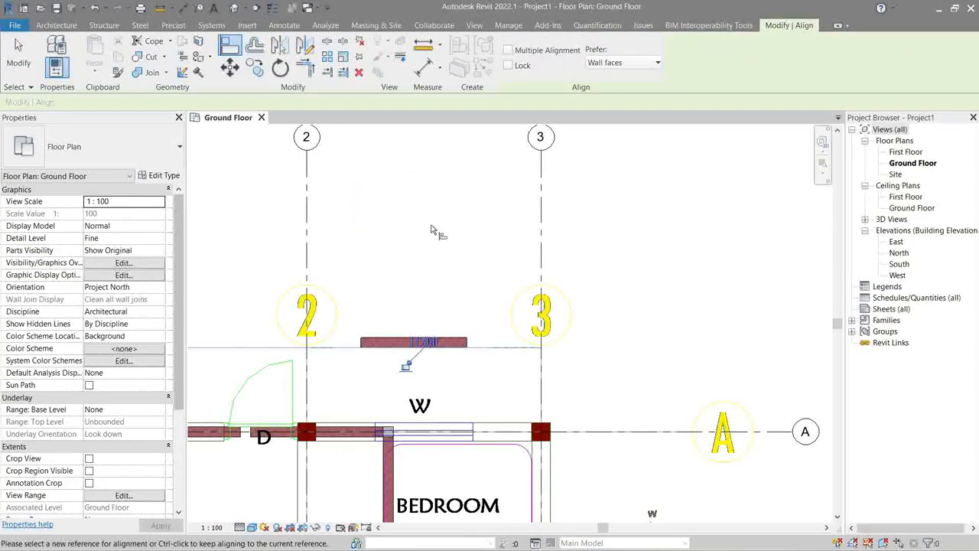
# Exit the wall Align command after restoring the CAD plan's visibility.
pyautogui.click(68, 24)
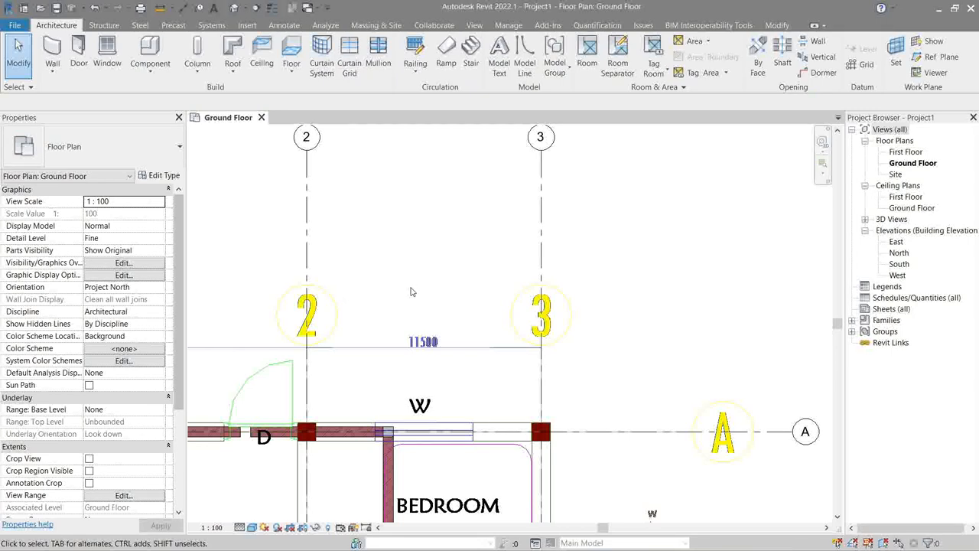
pyautogui.moveTo(682, 266)
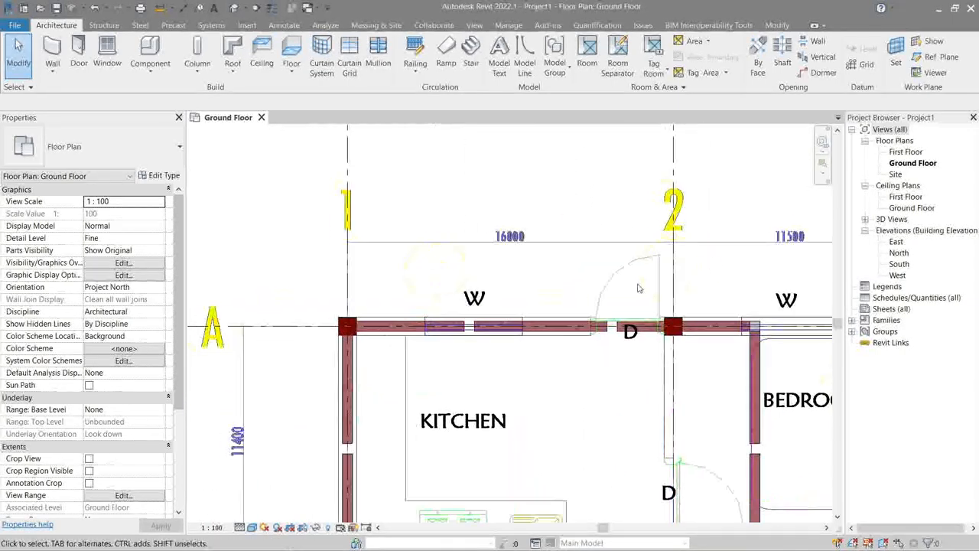
# Dimension the CAD column outline at grid D as about 900 by 904.
pyautogui.click(356, 324)
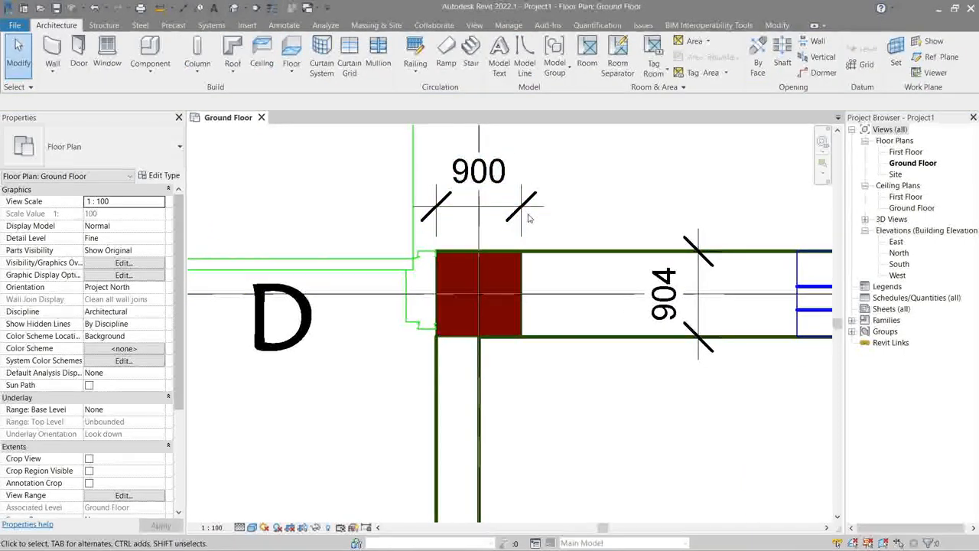
# Select the 904 dimension and CAD link, then isolate the placed 500x500 column.
pyautogui.click(662, 293)
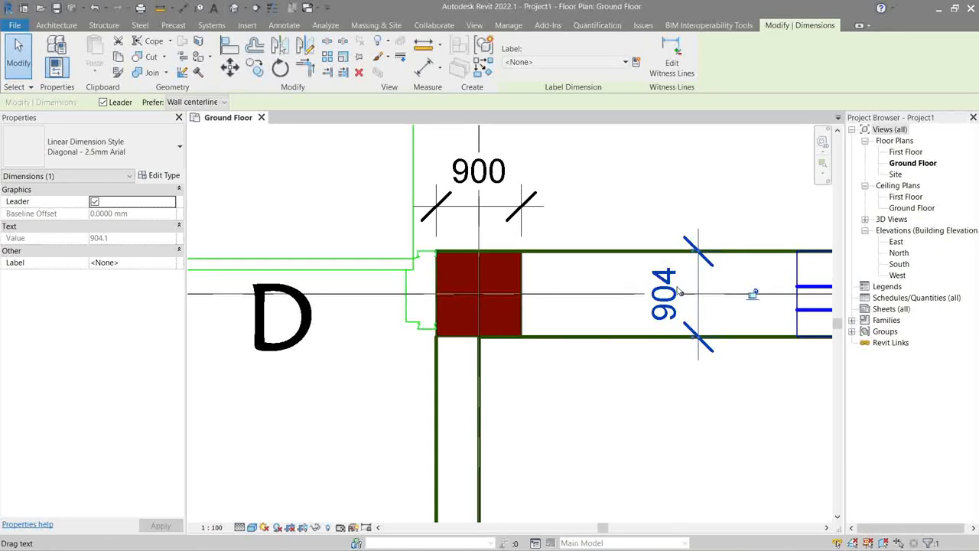
pyautogui.click(478, 170)
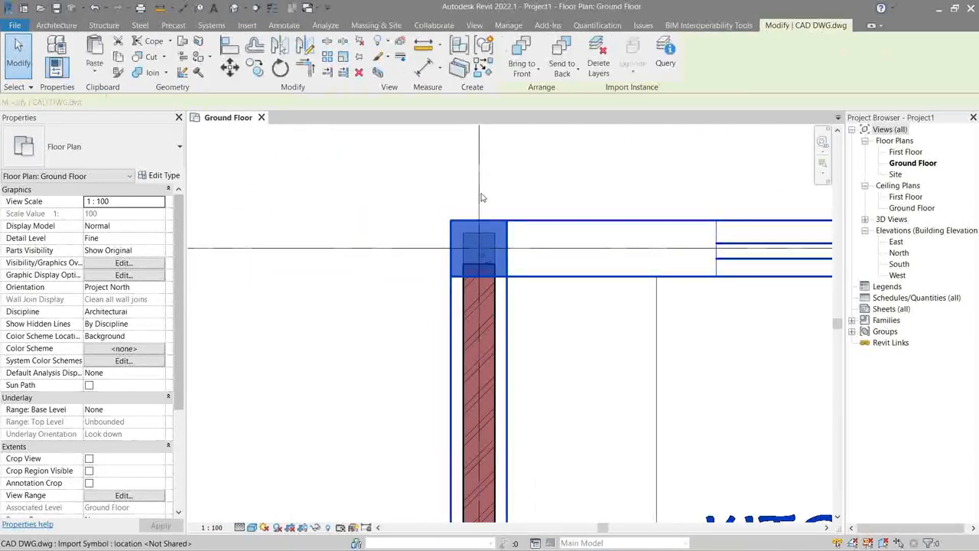
pyautogui.click(478, 248)
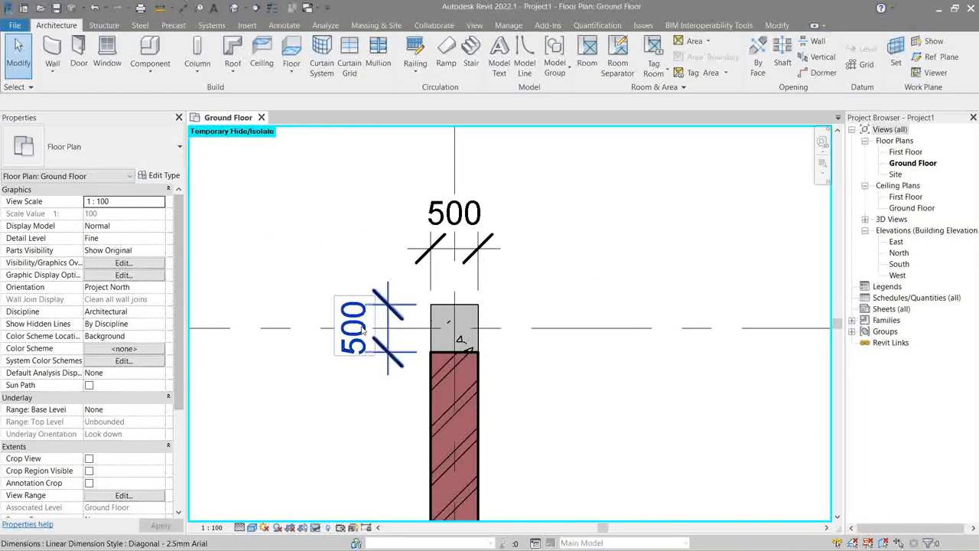
# Duplicate the column type as Home_STR_900x900 with Length and Width 900 and apply it.
pyautogui.click(453, 324)
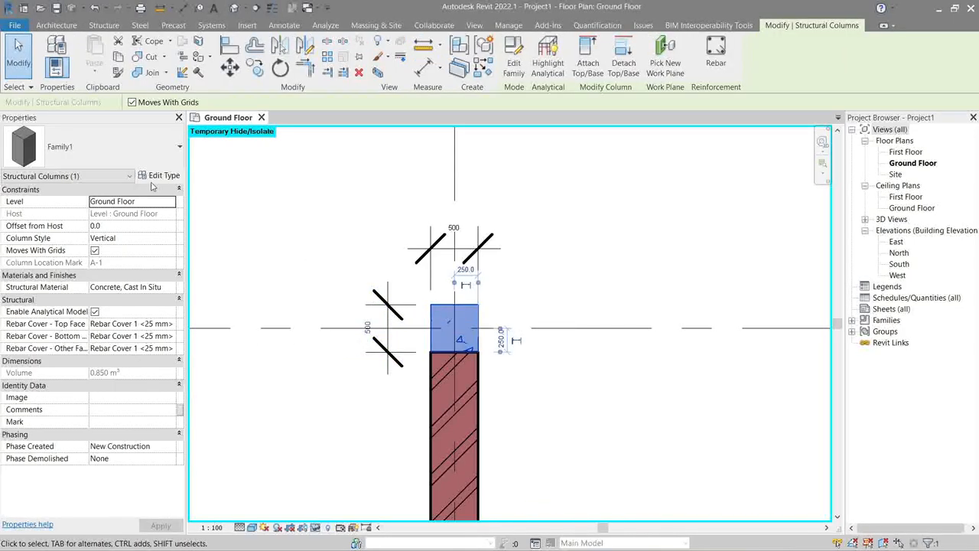
pyautogui.click(164, 174)
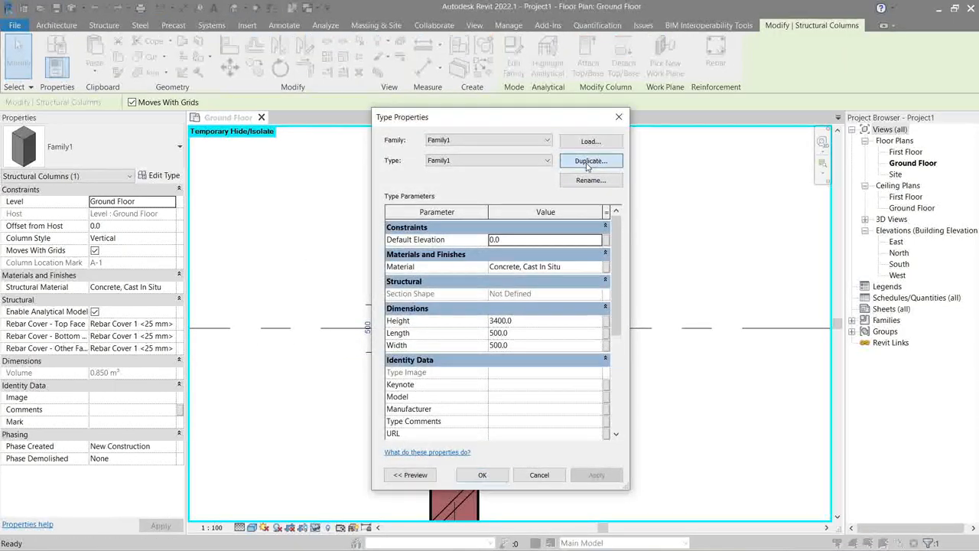
pyautogui.click(590, 161)
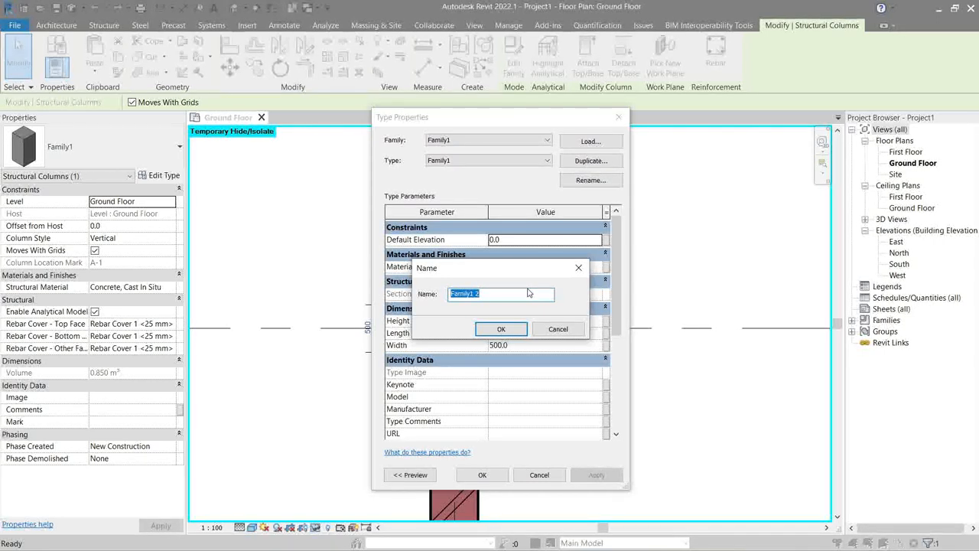
pyautogui.write('Home_STR_900x900')
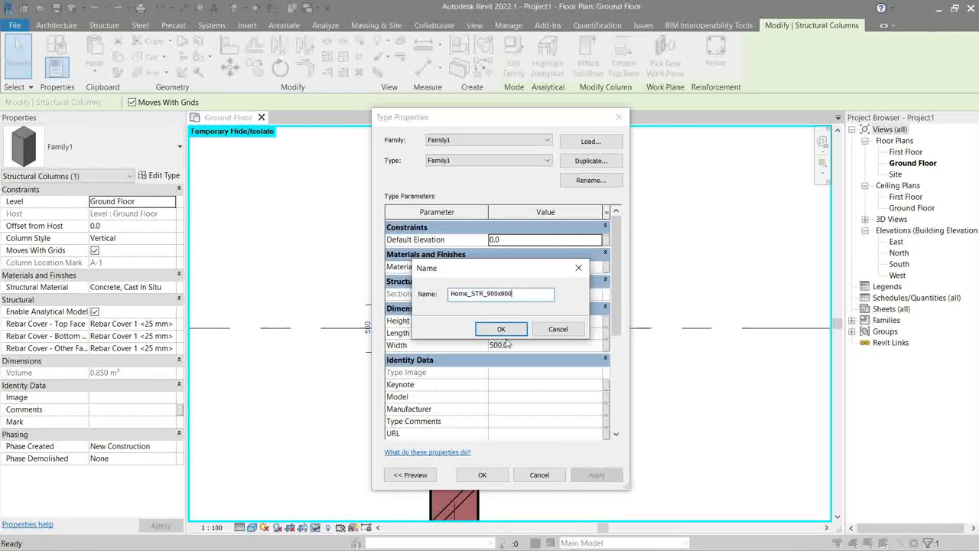
pyautogui.click(502, 329)
pyautogui.write('90')
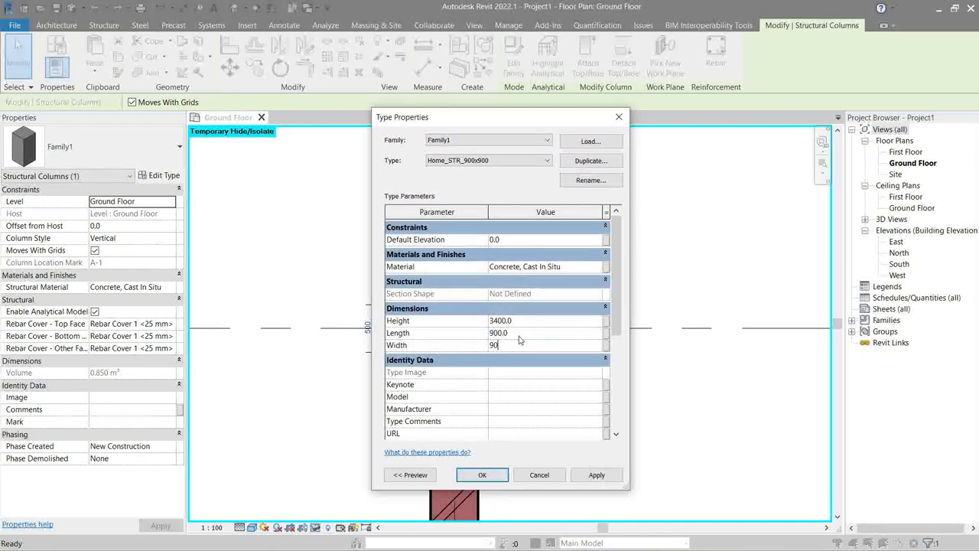
pyautogui.click(596, 475)
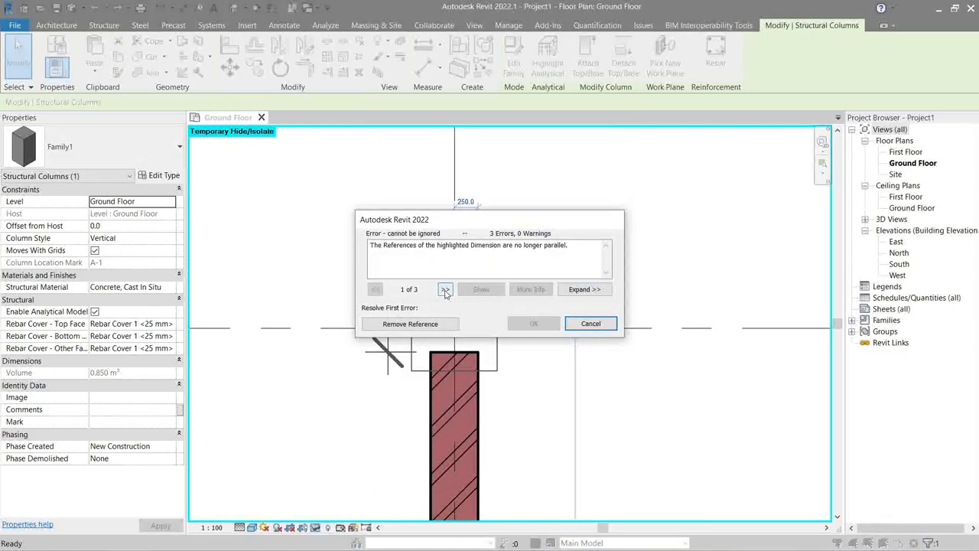
# Review the broken-dimension errors and remove the invalid dimension references.
pyautogui.click(446, 290)
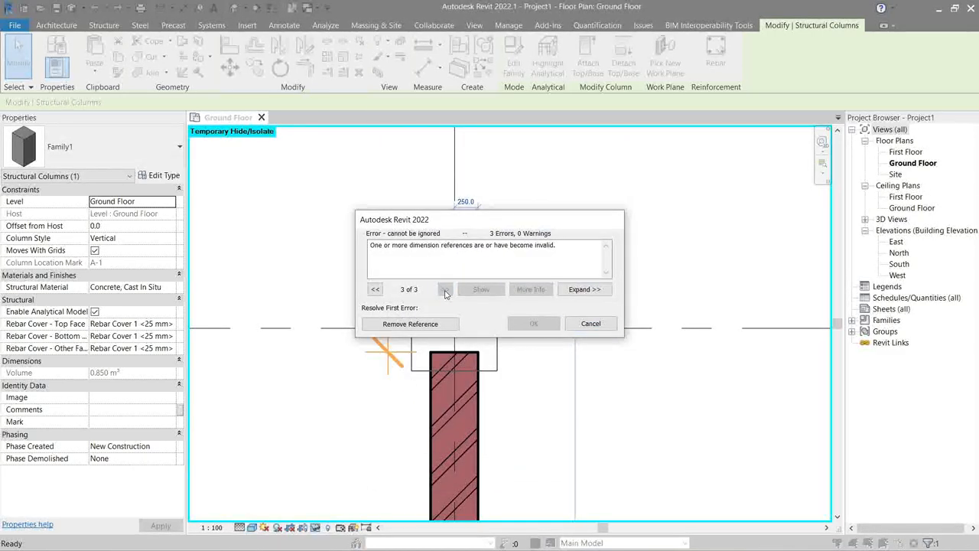
pyautogui.click(444, 289)
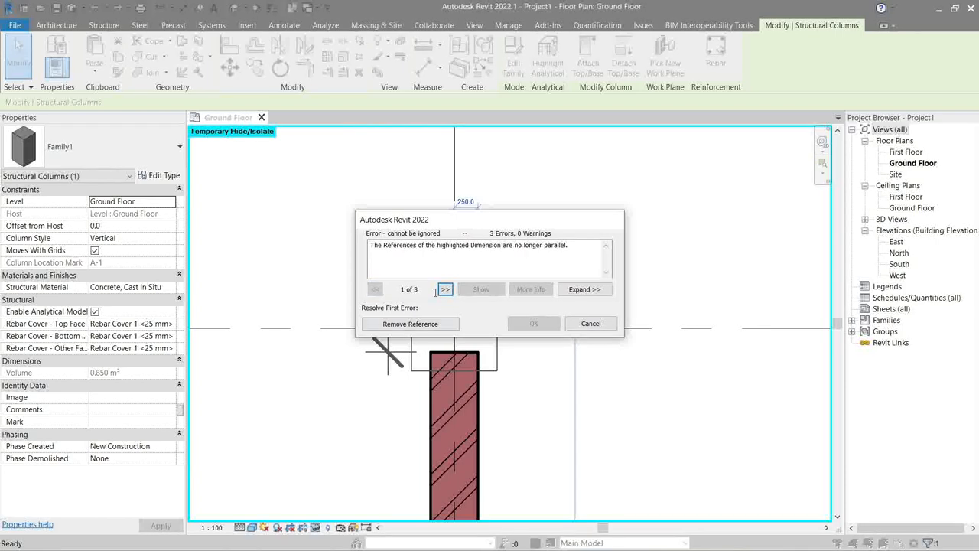
pyautogui.moveTo(395, 220); pyautogui.dragTo(481, 205)
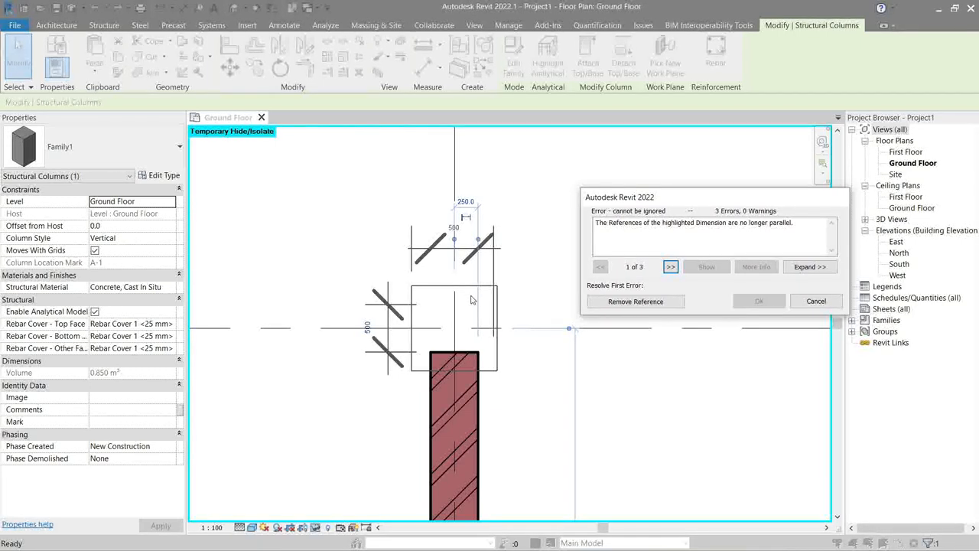
pyautogui.click(670, 266)
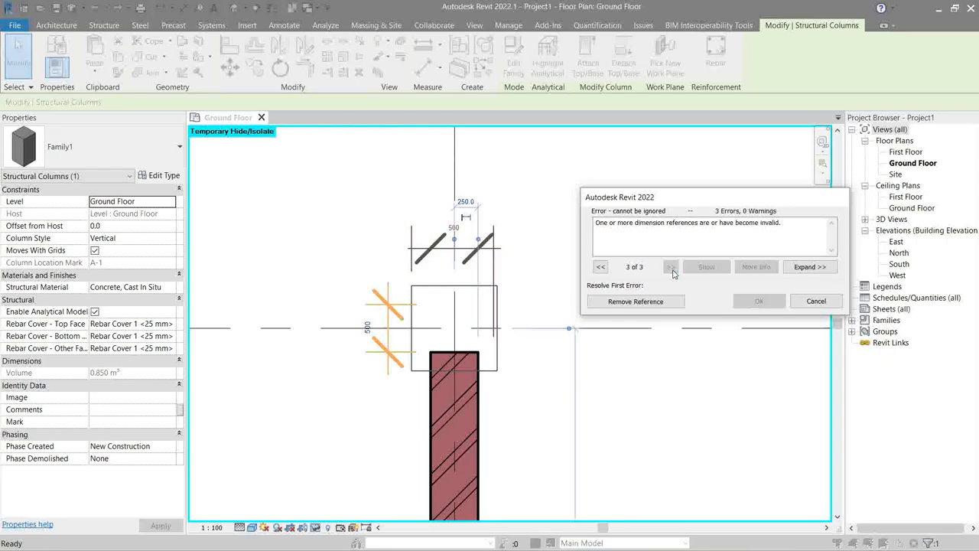
pyautogui.moveTo(637, 302)
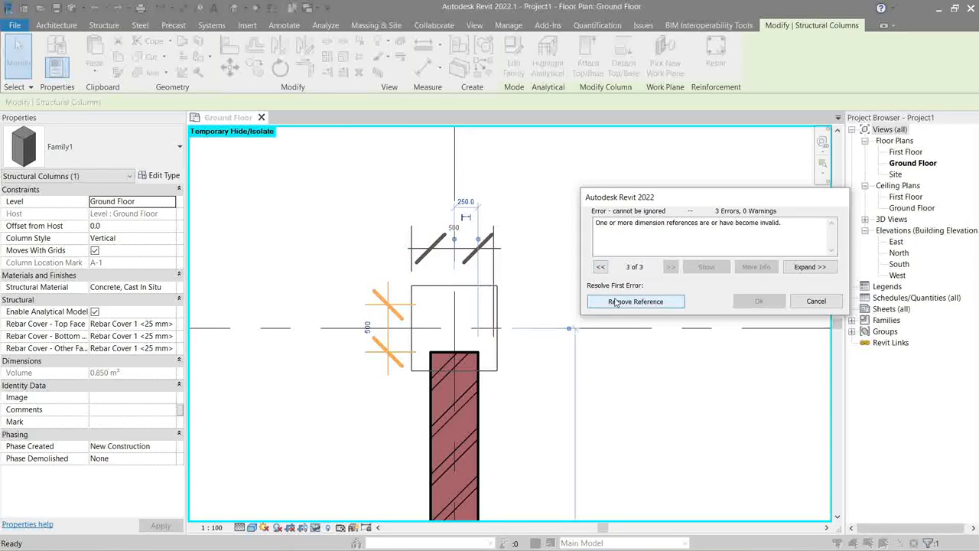
pyautogui.click(635, 302)
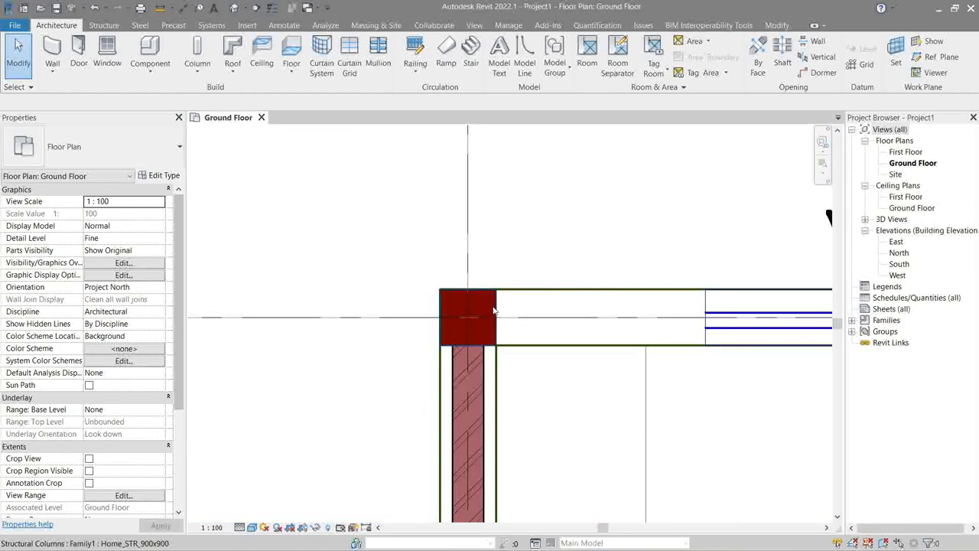
# Copy the 900×900 column to further grid intersections, including grid 1/D, over the linked CAD.
pyautogui.click(469, 314)
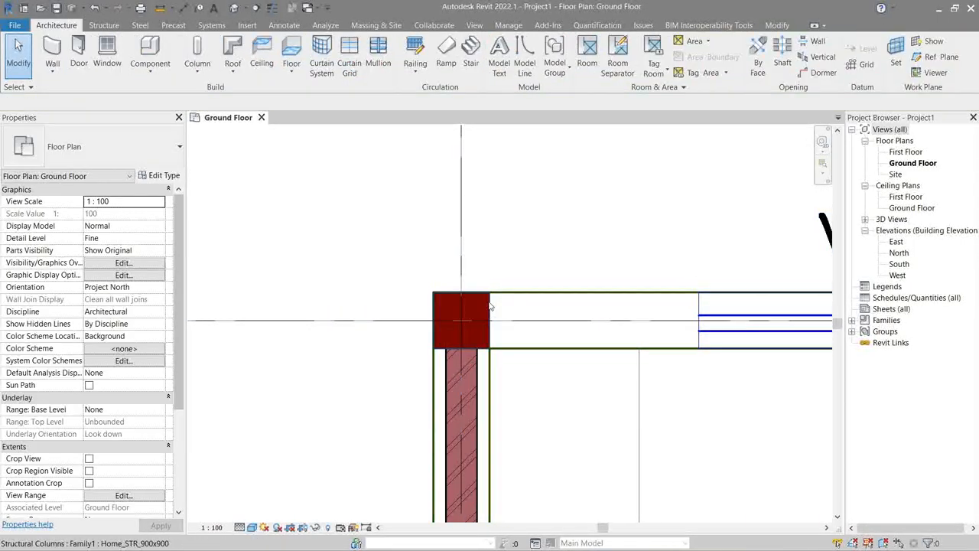
pyautogui.click(462, 320)
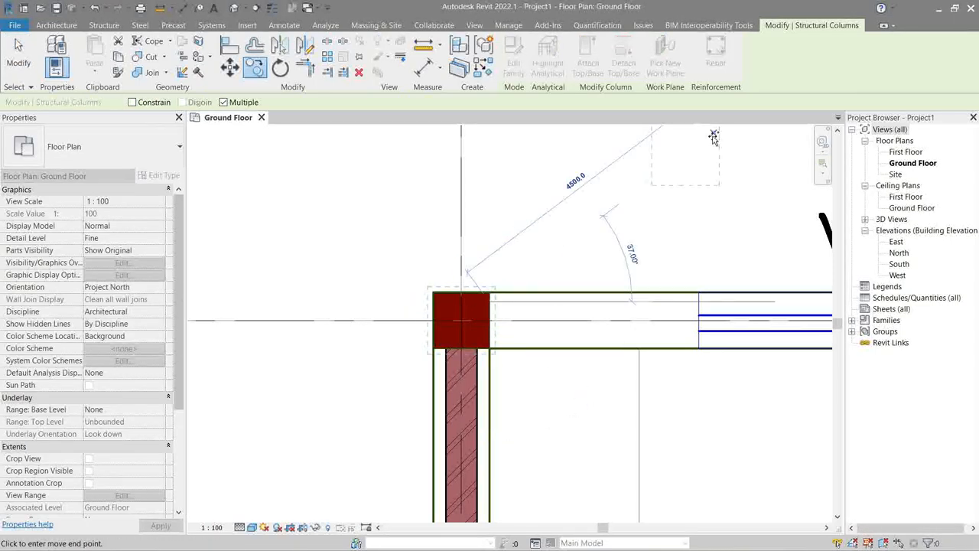
pyautogui.click(646, 196)
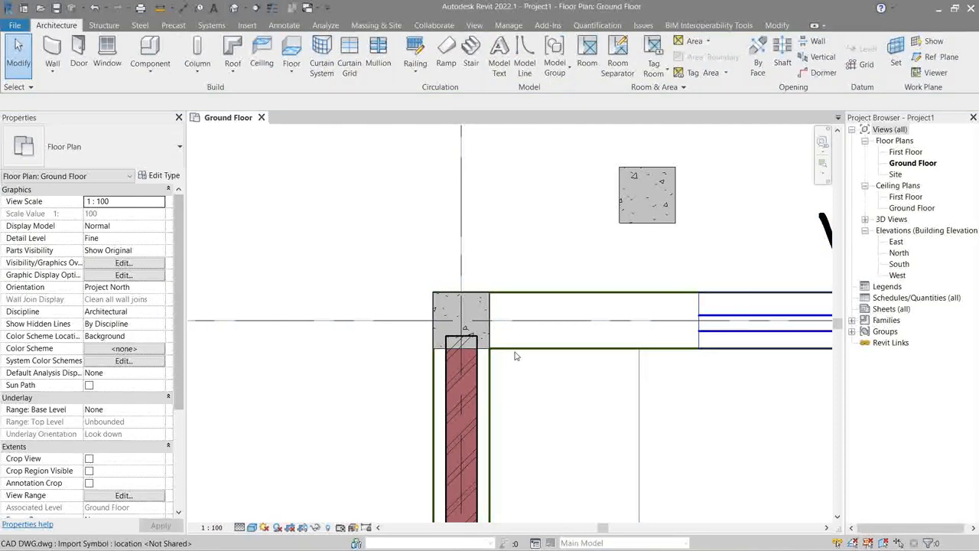
pyautogui.moveTo(518, 355)
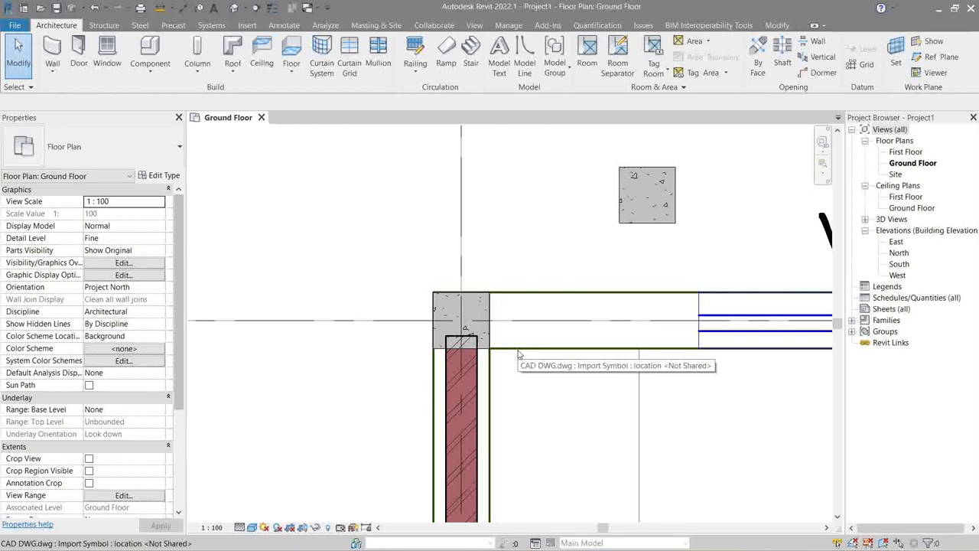
pyautogui.click(483, 320)
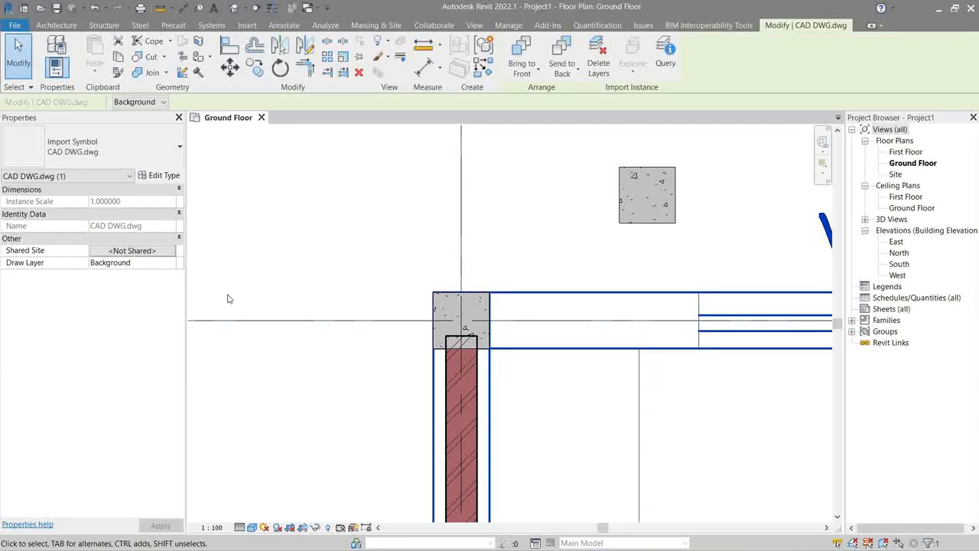
pyautogui.click(131, 263)
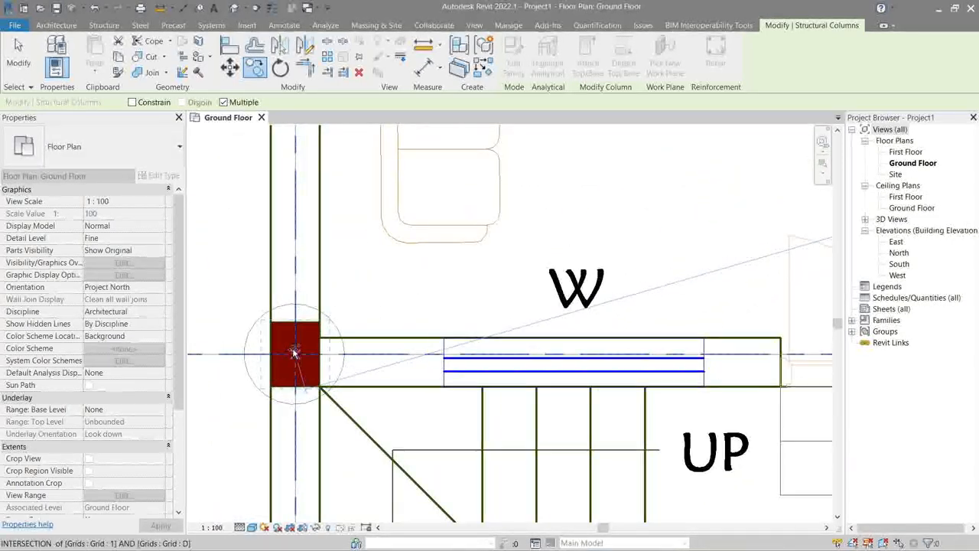
pyautogui.moveTo(297, 354)
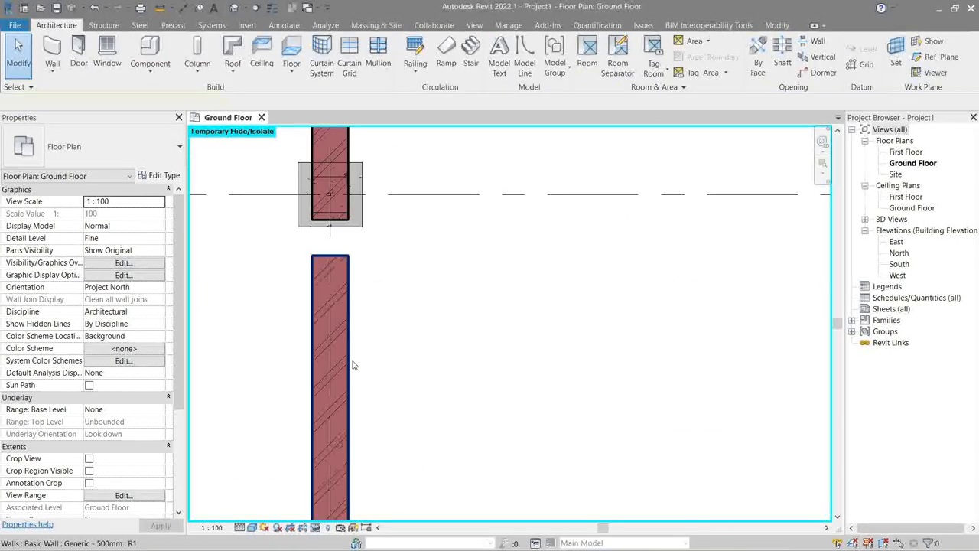
pyautogui.click(331, 366)
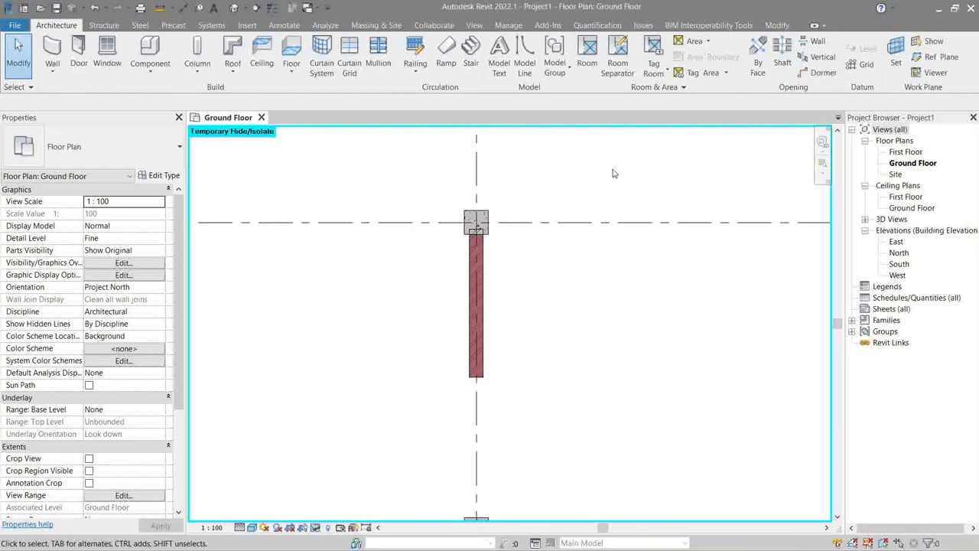
pyautogui.moveTo(655, 186)
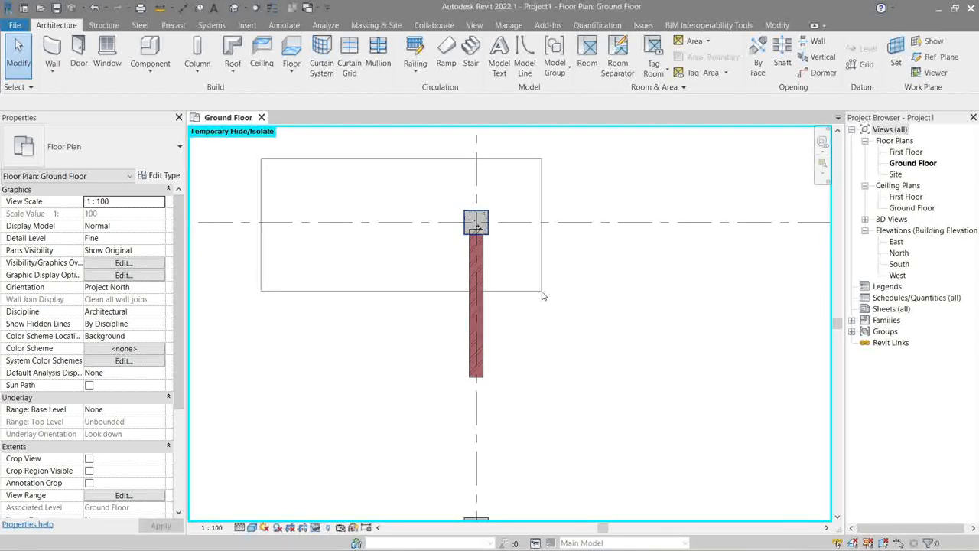
pyautogui.click(476, 222)
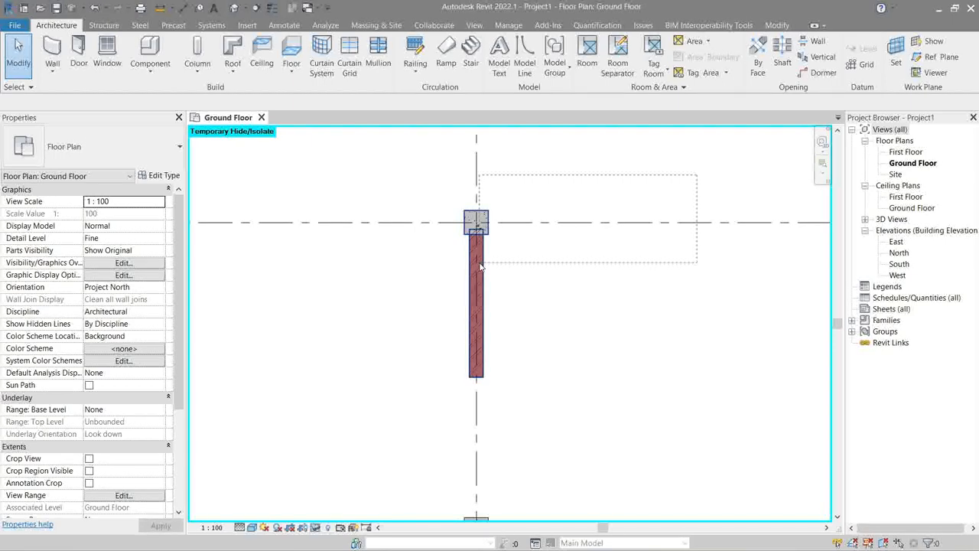
pyautogui.click(361, 178)
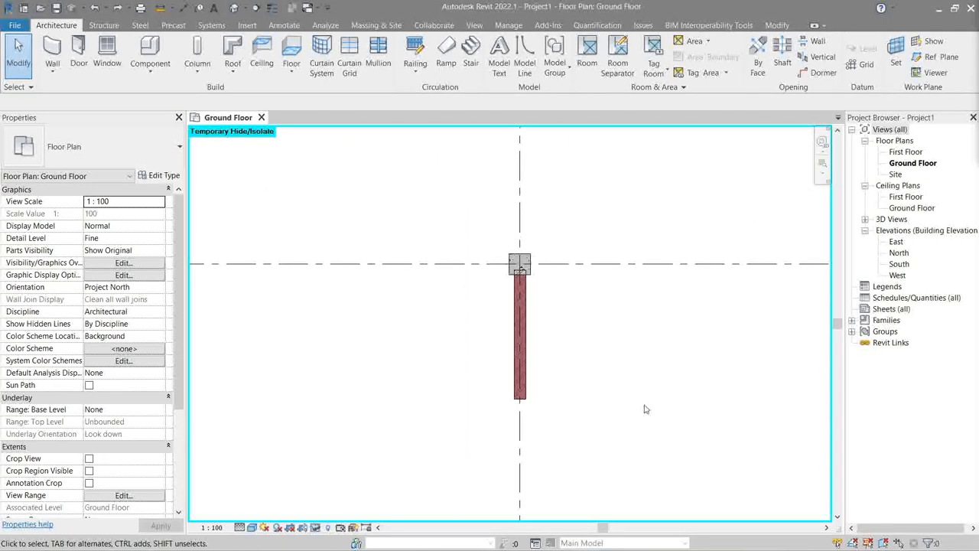
pyautogui.moveTo(612, 404)
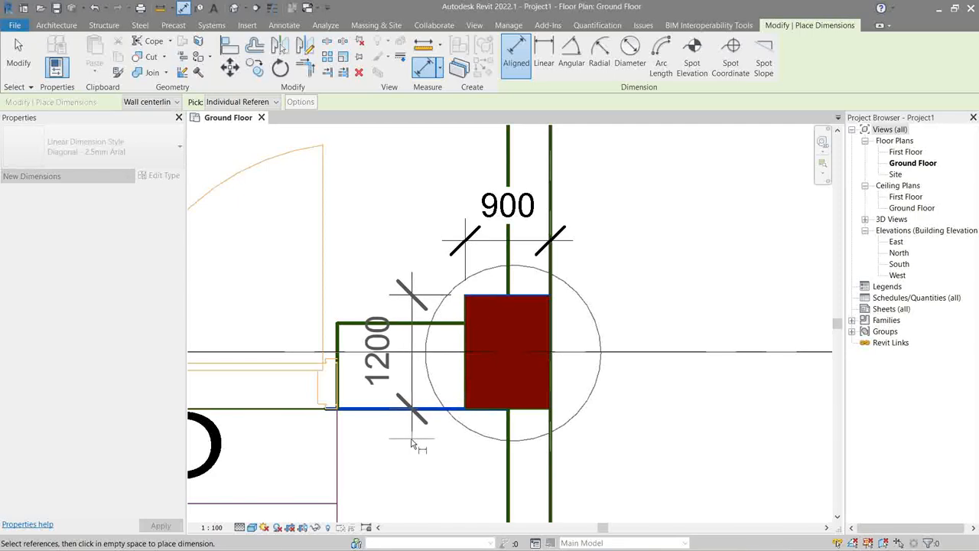
# Dimension the 1200 outline, duplicate the column as Home_STR_900x1200 and set its depth to 1200.
pyautogui.click(375, 355)
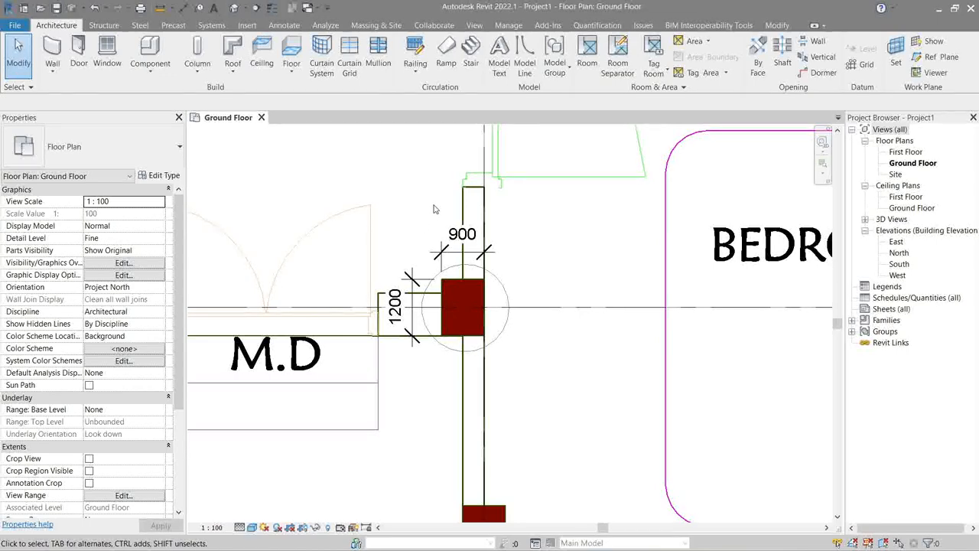
pyautogui.click(465, 306)
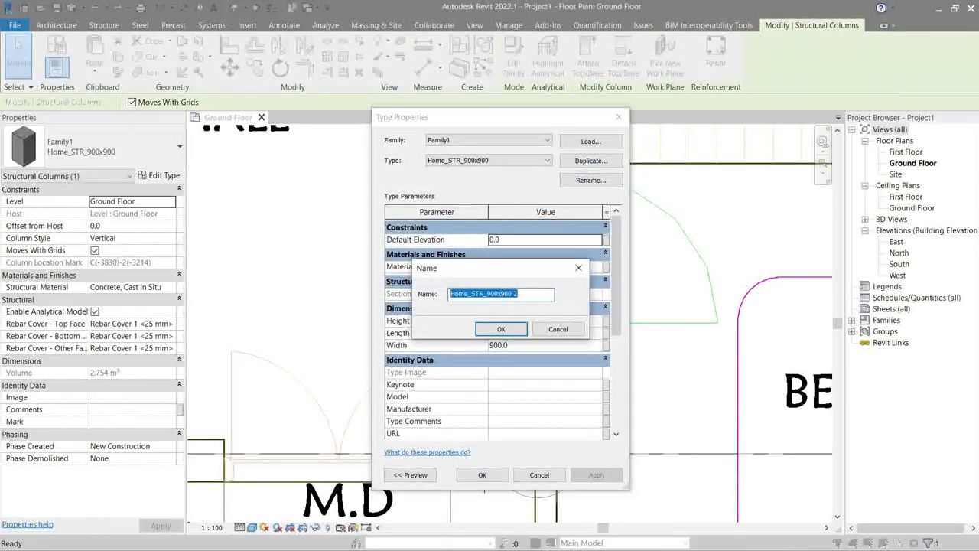
pyautogui.click(502, 329)
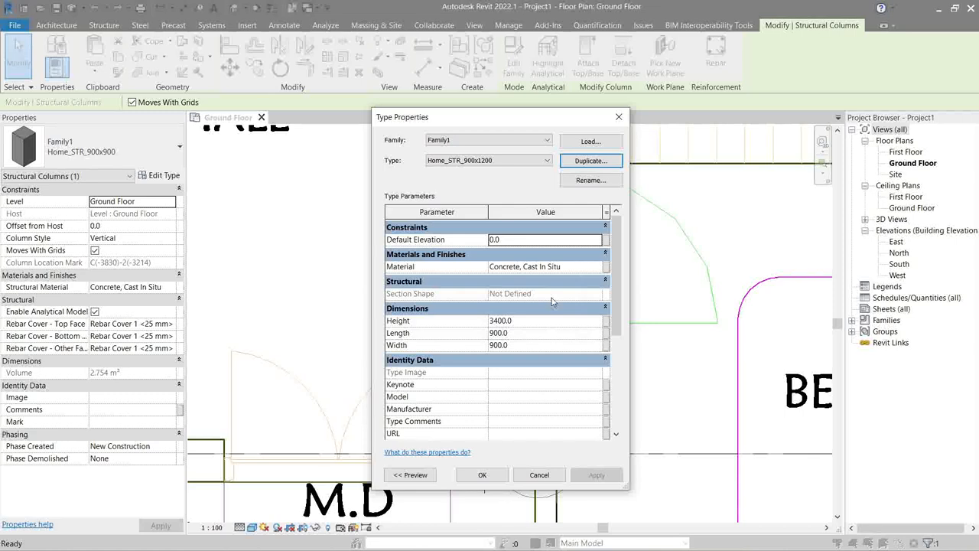
pyautogui.write('1200')
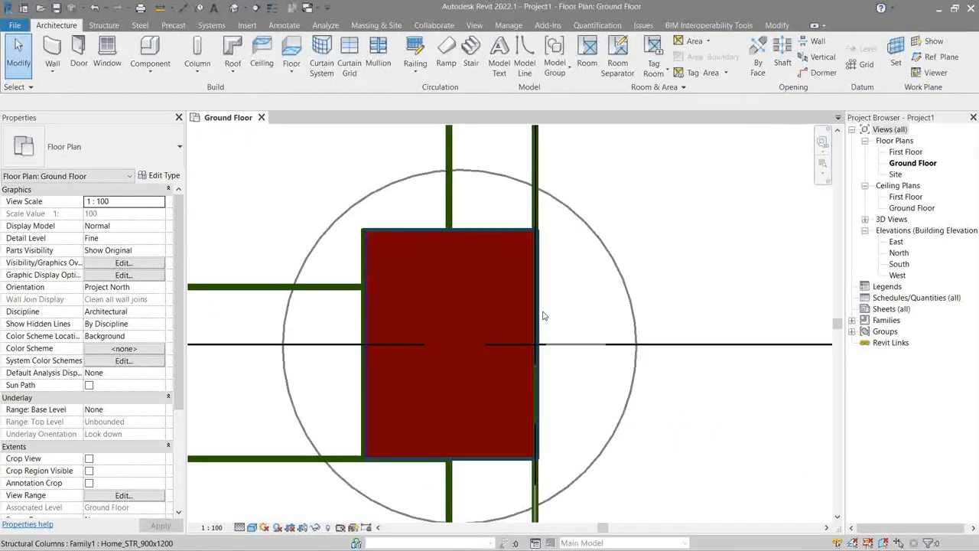
# Isolate the resized column temporarily and check its corner edges with Thin Lines.
pyautogui.click(450, 344)
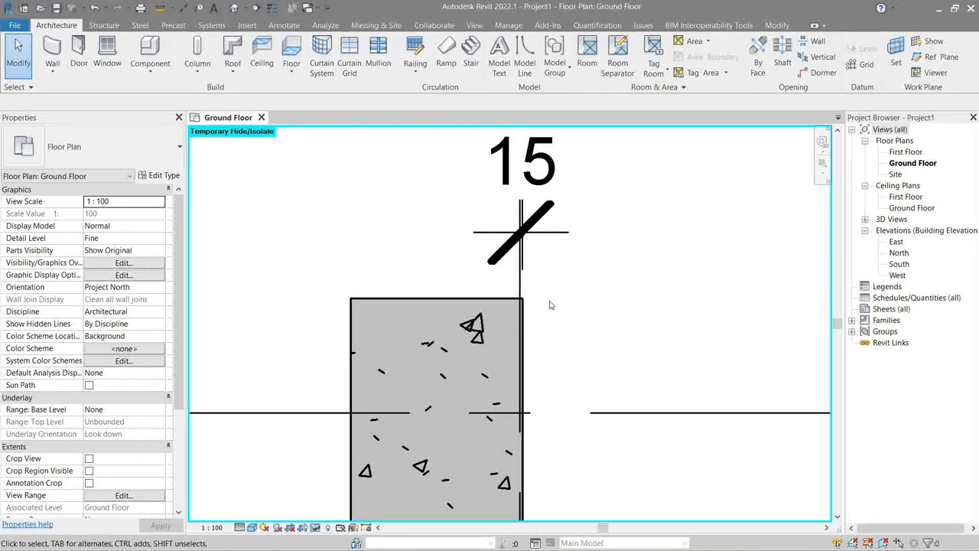
pyautogui.click(522, 230)
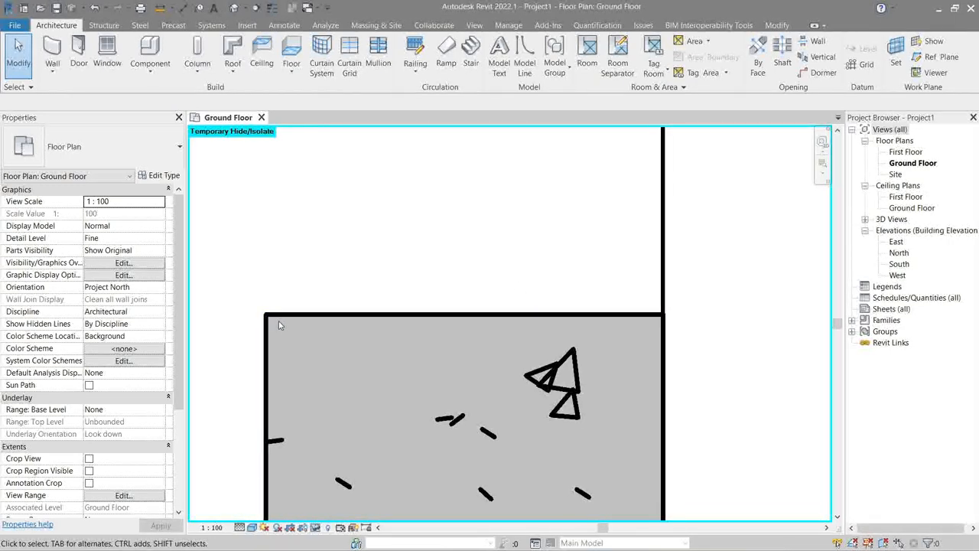
pyautogui.moveTo(459, 319)
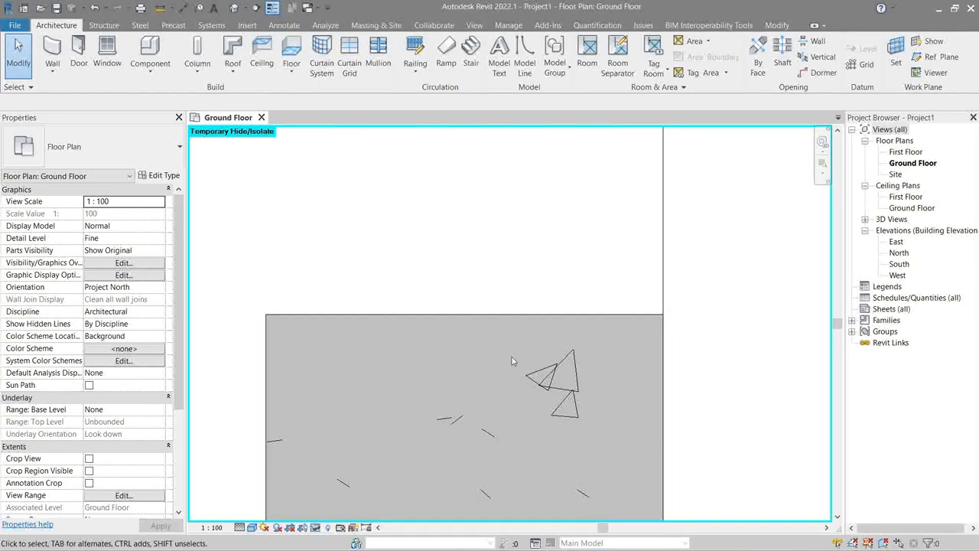
pyautogui.click(920, 230)
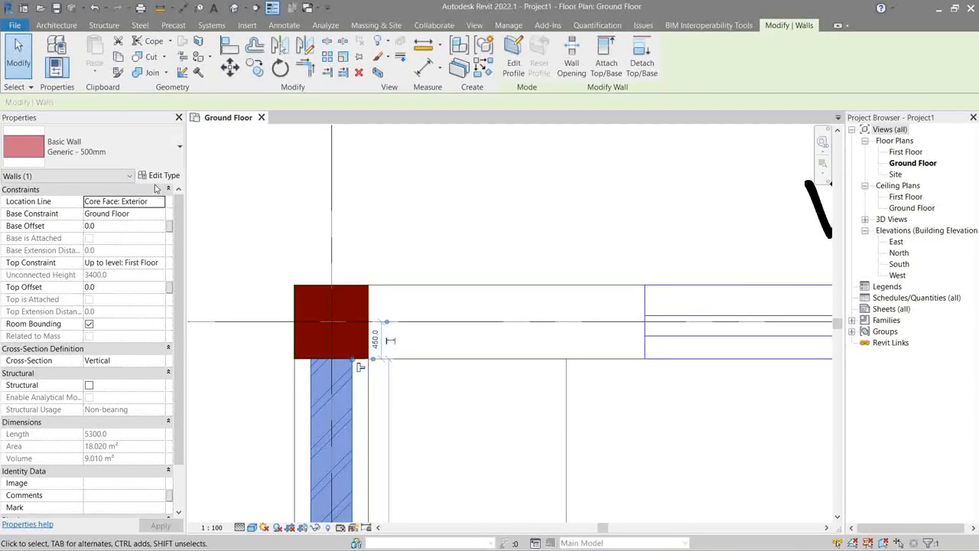
# Duplicate the wall type as Home-ARC-900mm and set its structure layer to 900 mm.
pyautogui.click(162, 174)
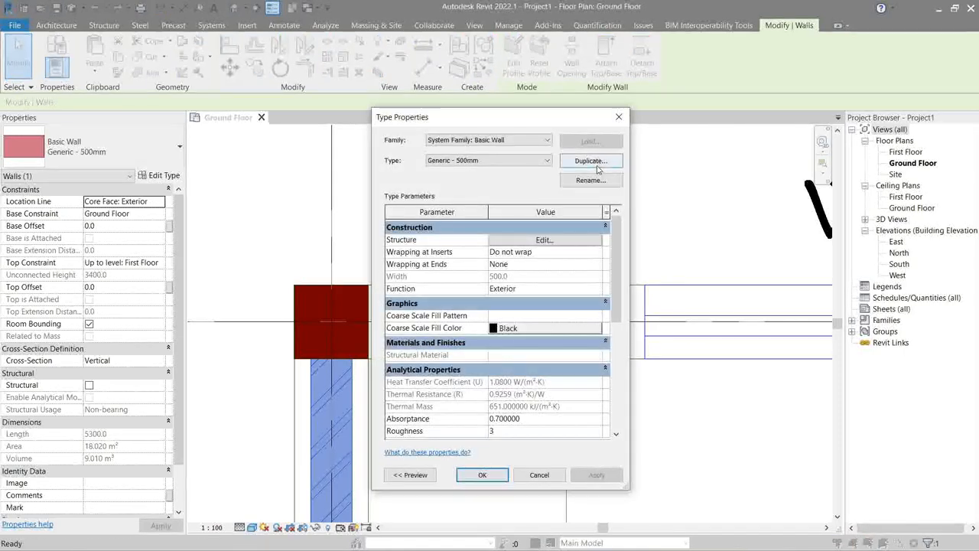
pyautogui.click(591, 161)
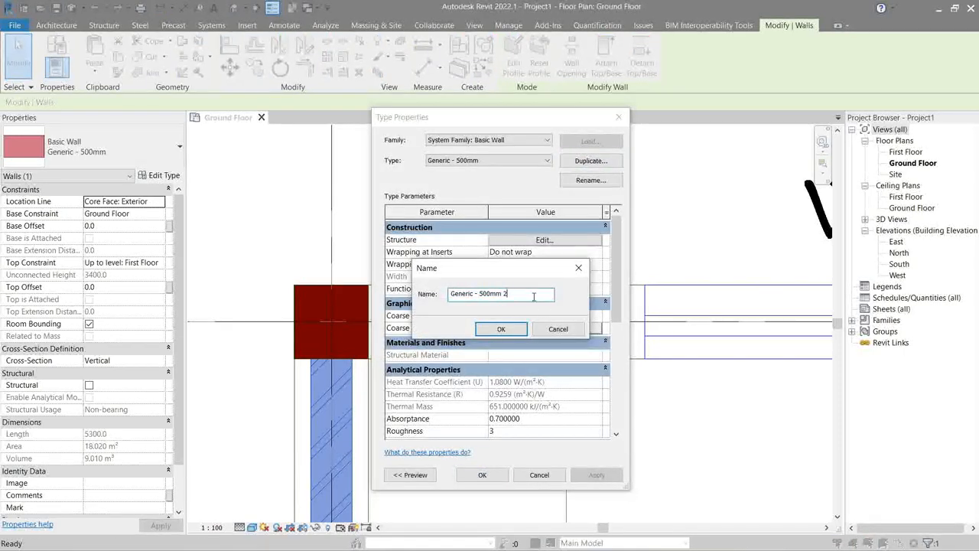
pyautogui.write('Home-ARC')
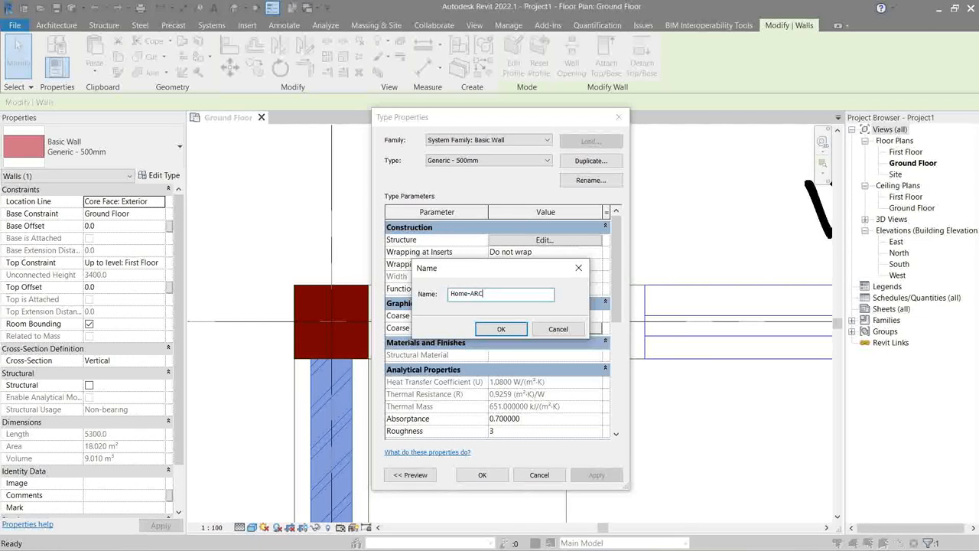
pyautogui.write('-90')
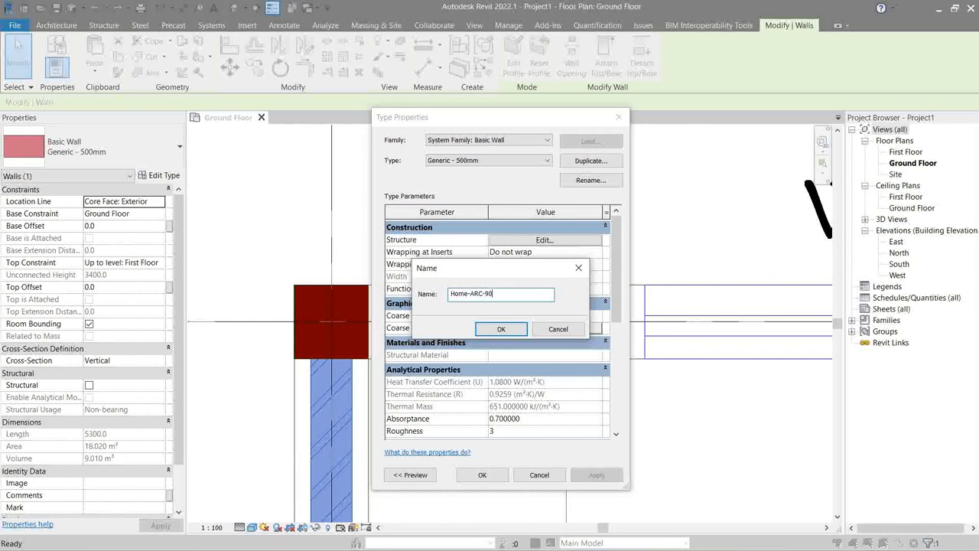
pyautogui.click(502, 329)
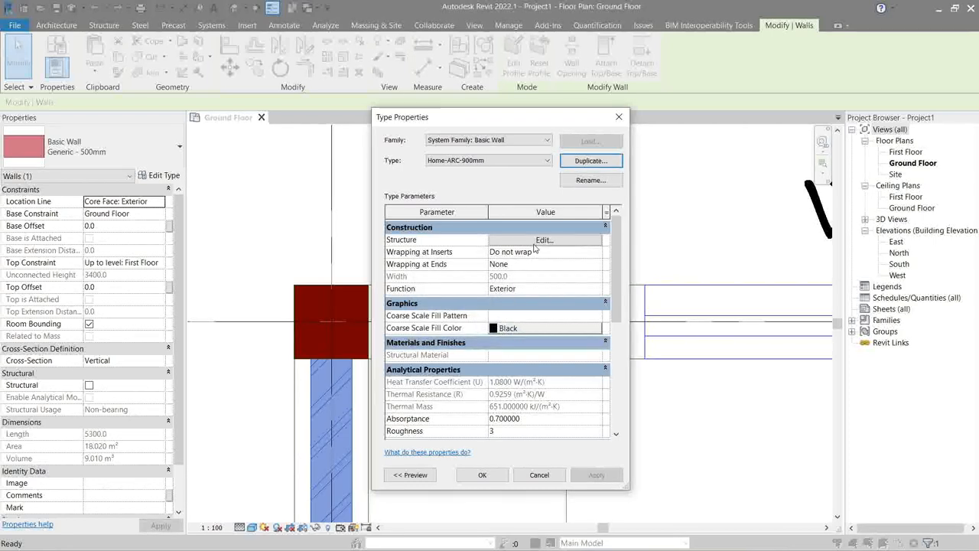
pyautogui.click(544, 238)
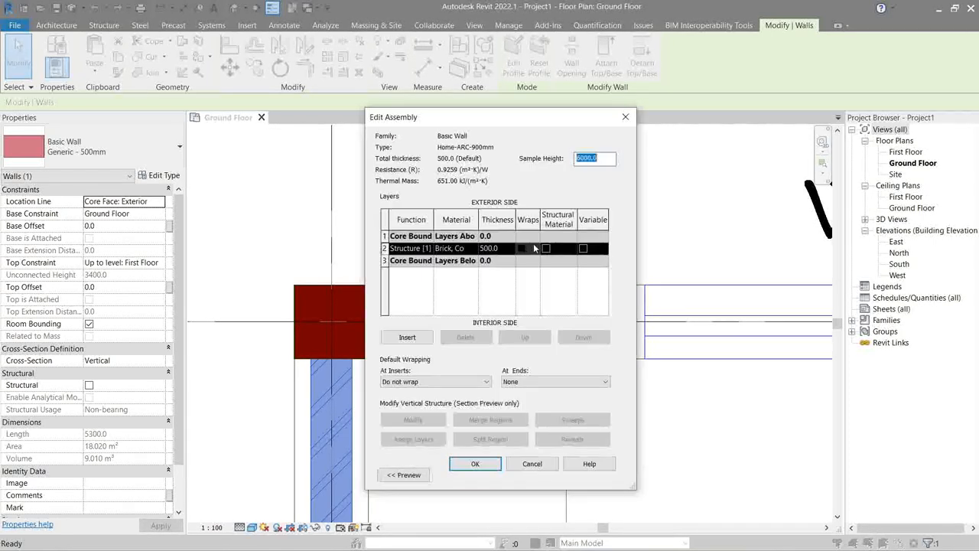
pyautogui.write('900')
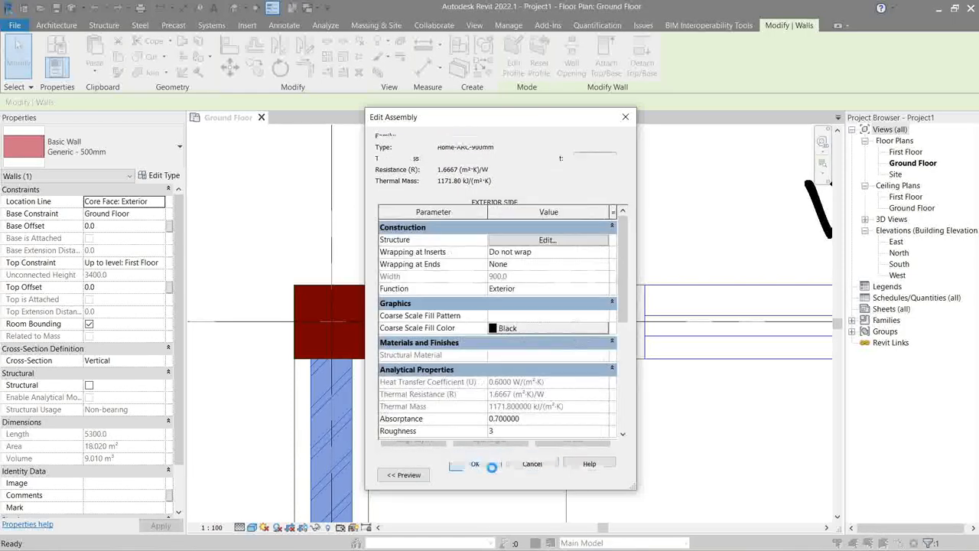
pyautogui.click(471, 462)
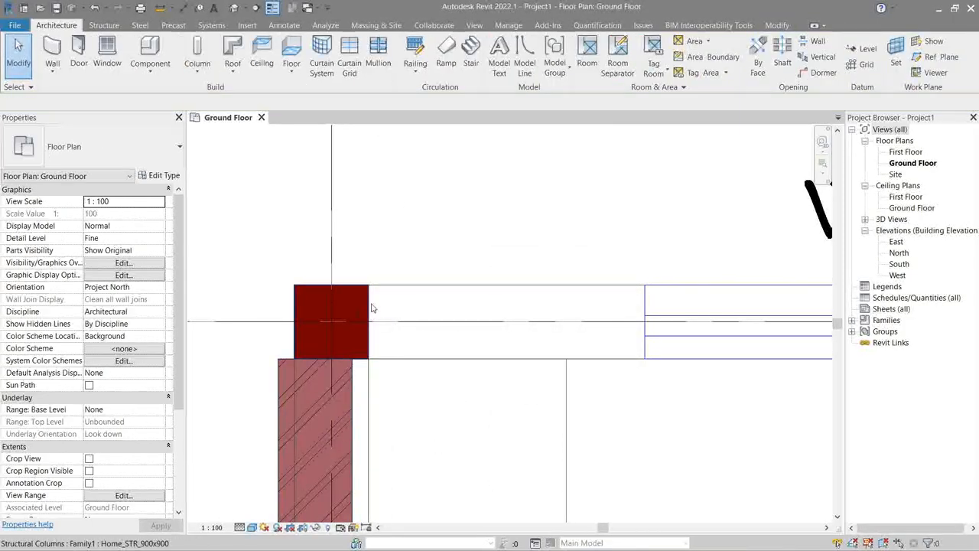
# Draw Home-ARC-900mm walls over the CAD wall lines around the Portico and Shop.
pyautogui.click(330, 322)
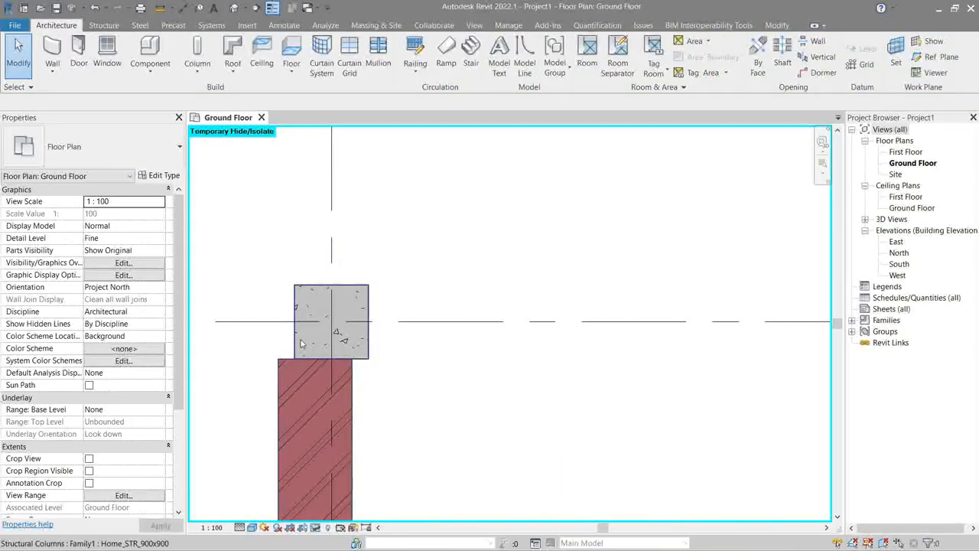
pyautogui.click(331, 317)
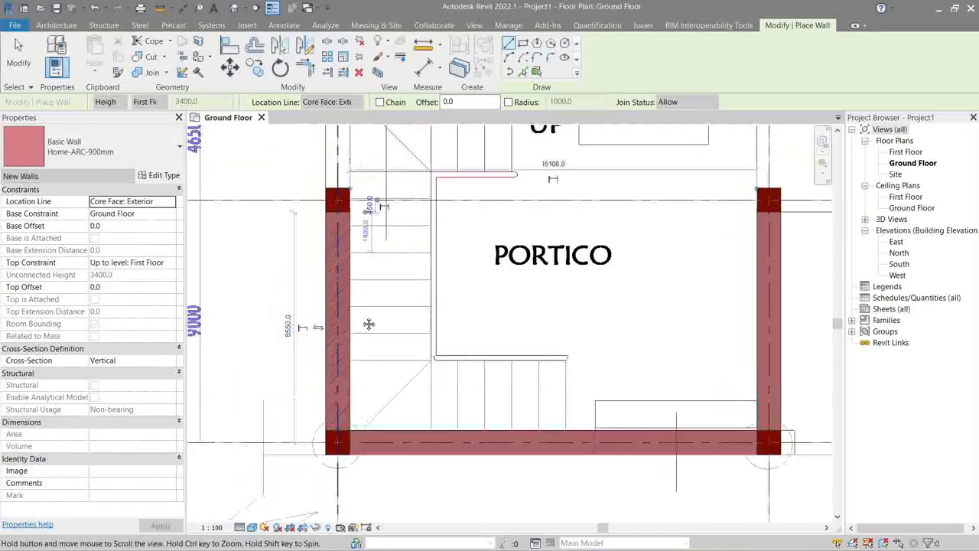
pyautogui.scroll(-3)
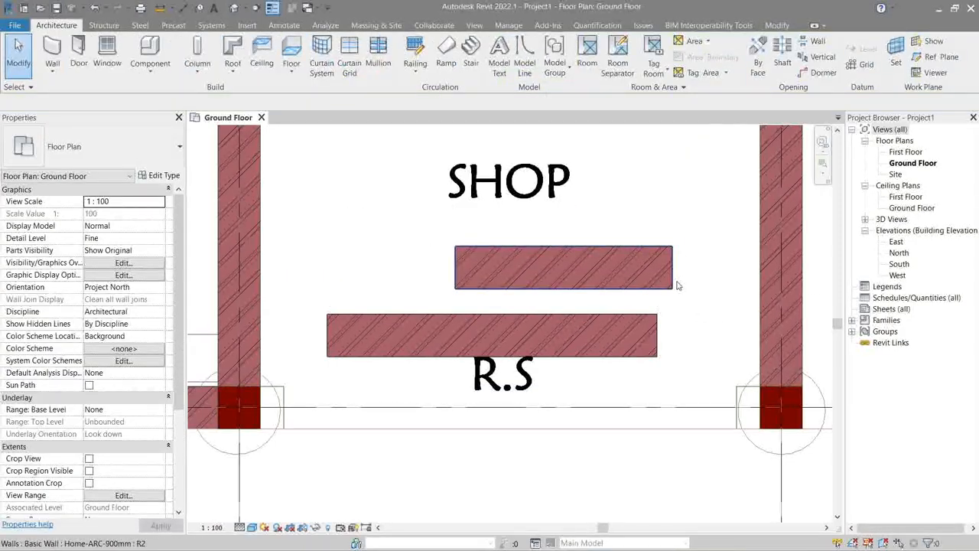
# Select a wall and duplicate its type as Home-ARC-450mm.
pyautogui.click(792, 24)
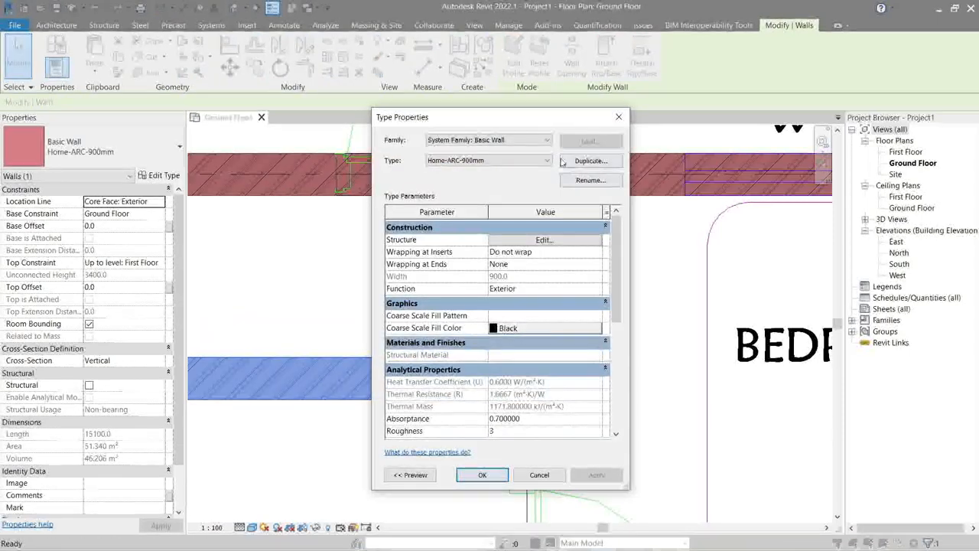
pyautogui.click(591, 161)
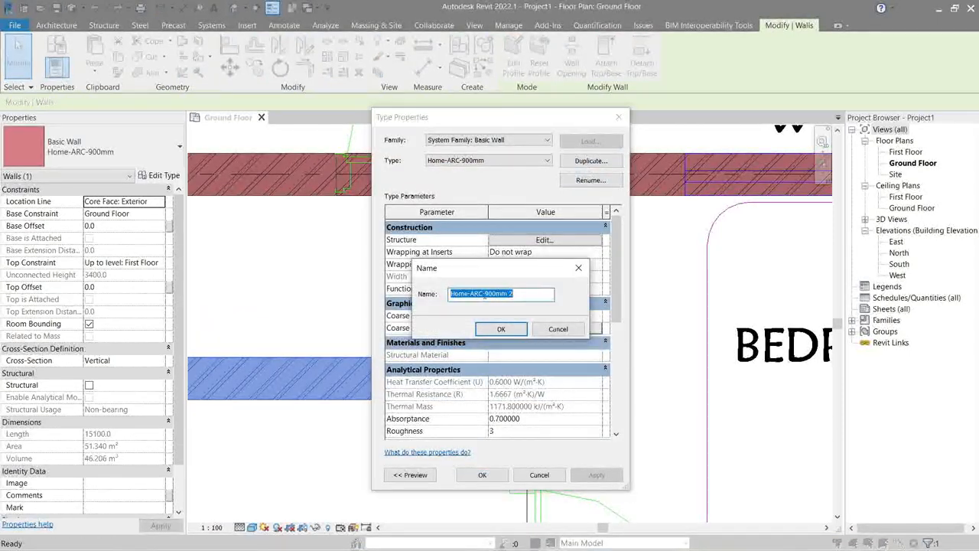
pyautogui.write('Home-ARC-45mm 2')
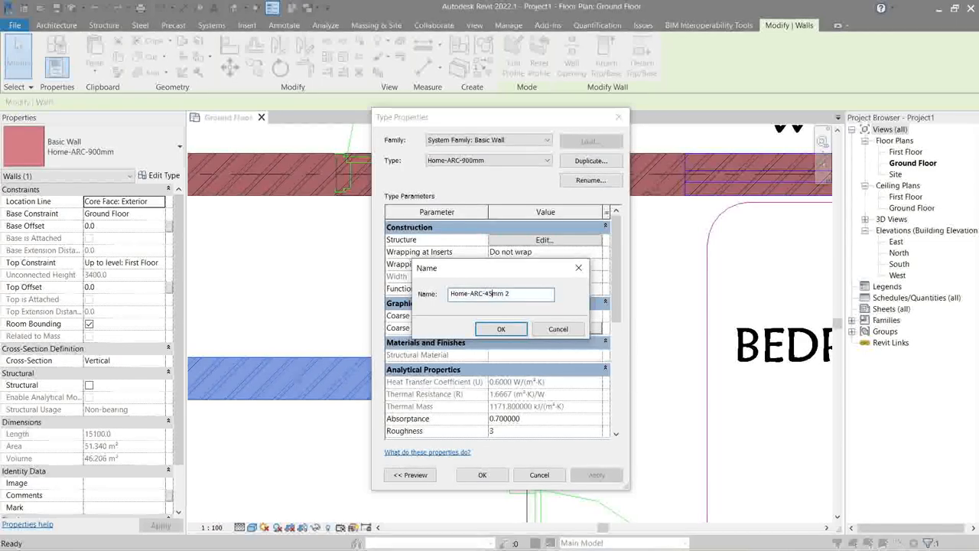
pyautogui.click(502, 327)
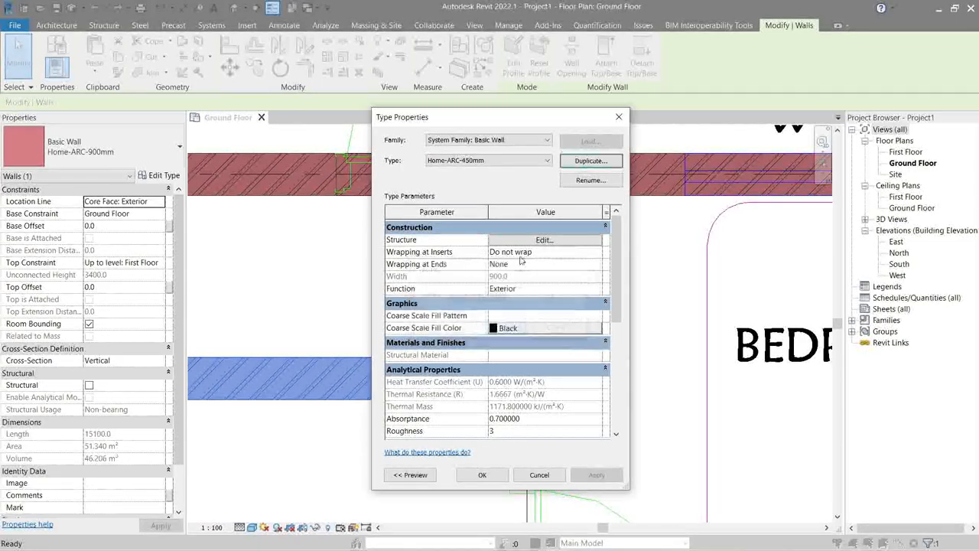
# Set the structure layer to 450 mm, choose its material and accept the assembly.
pyautogui.click(545, 239)
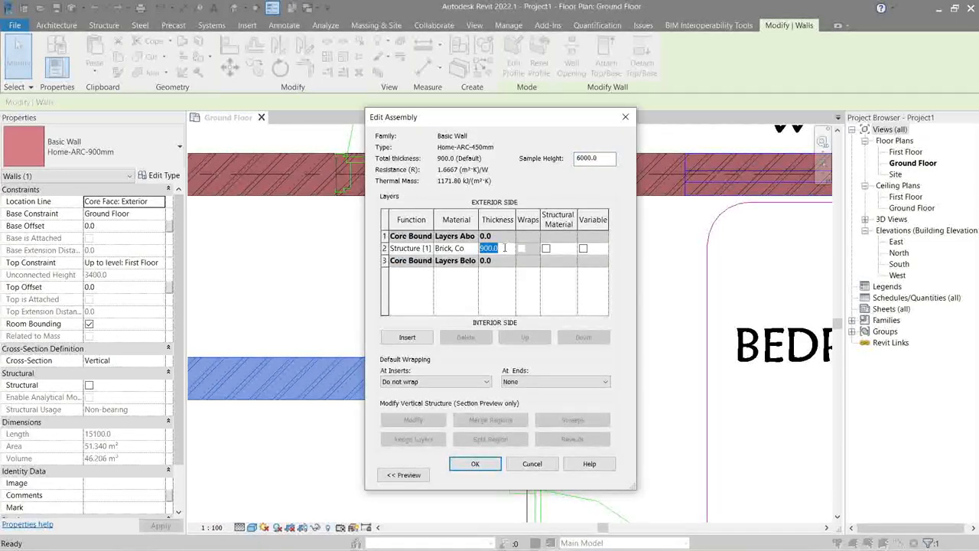
pyautogui.write('450')
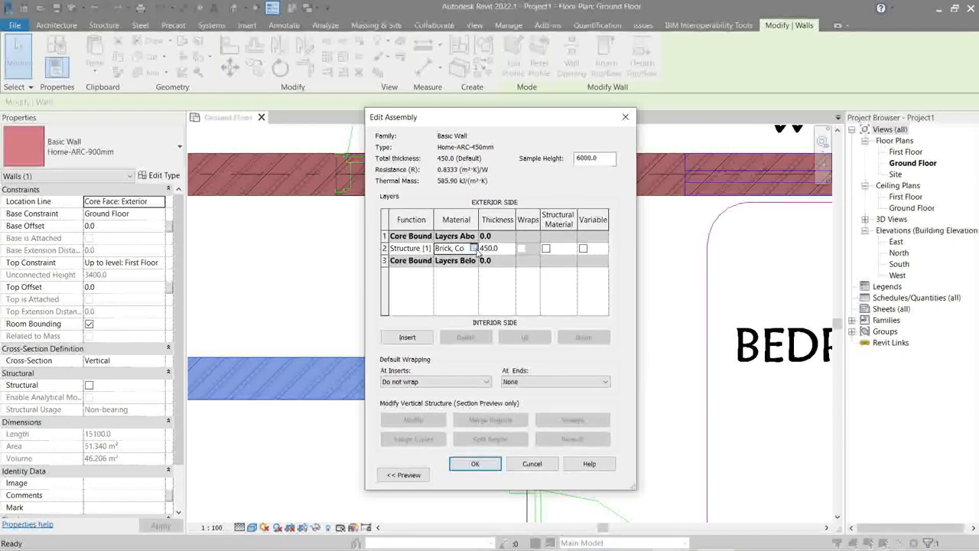
pyautogui.click(470, 247)
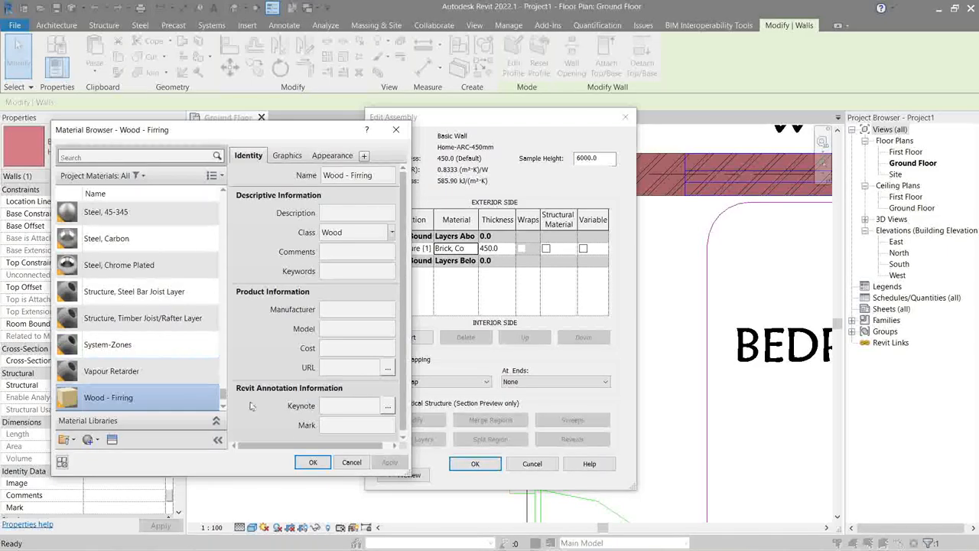
pyautogui.click(312, 462)
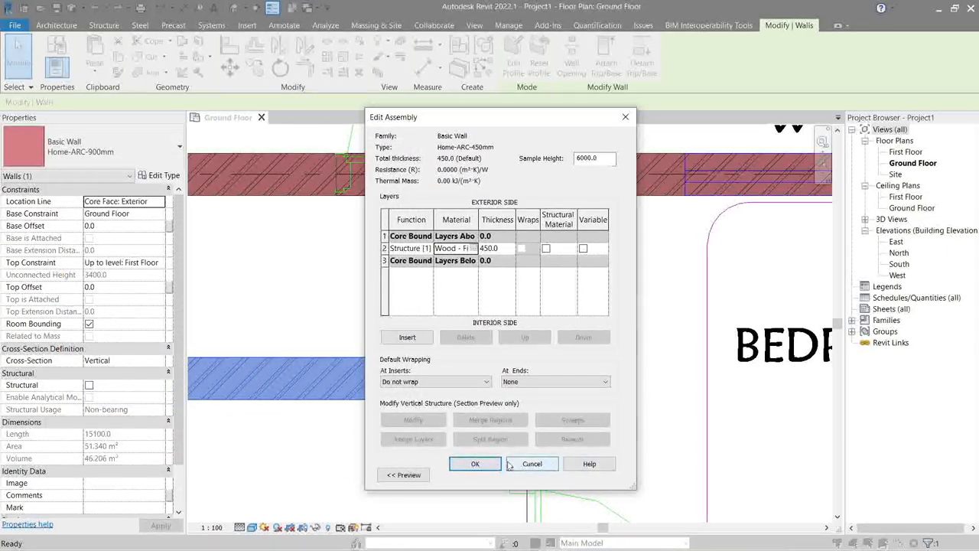
pyautogui.click(475, 464)
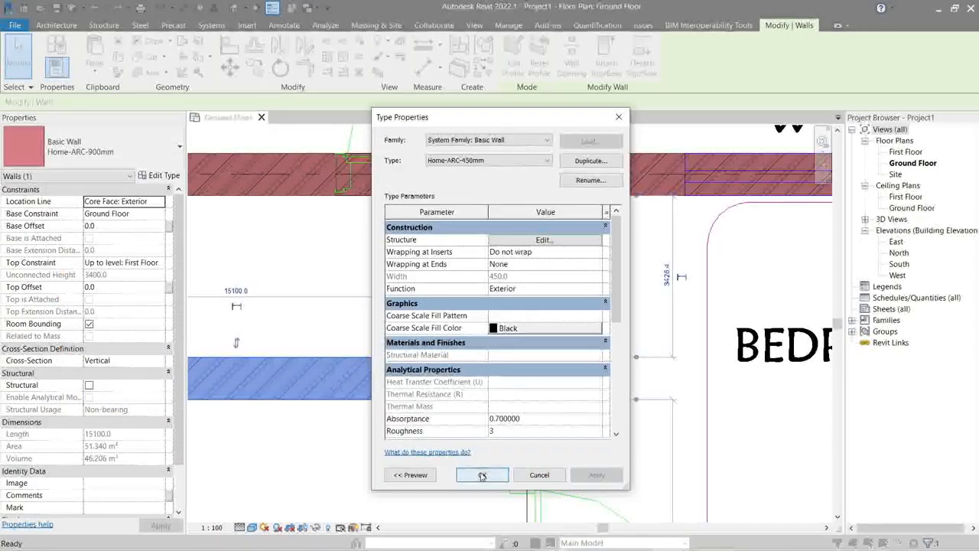
# Accept the 450 mm type and trace interior walls along the CAD lines between the columns.
pyautogui.click(482, 475)
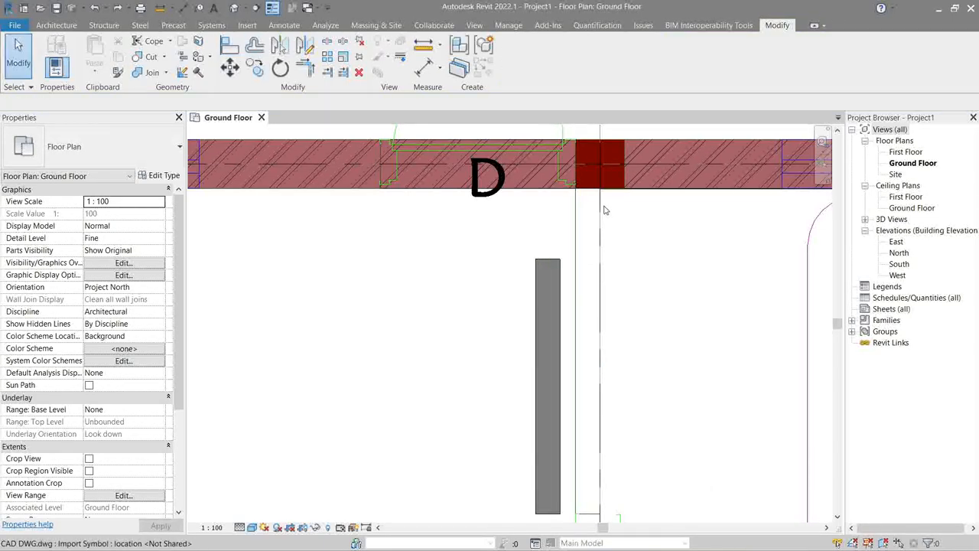
pyautogui.click(233, 58)
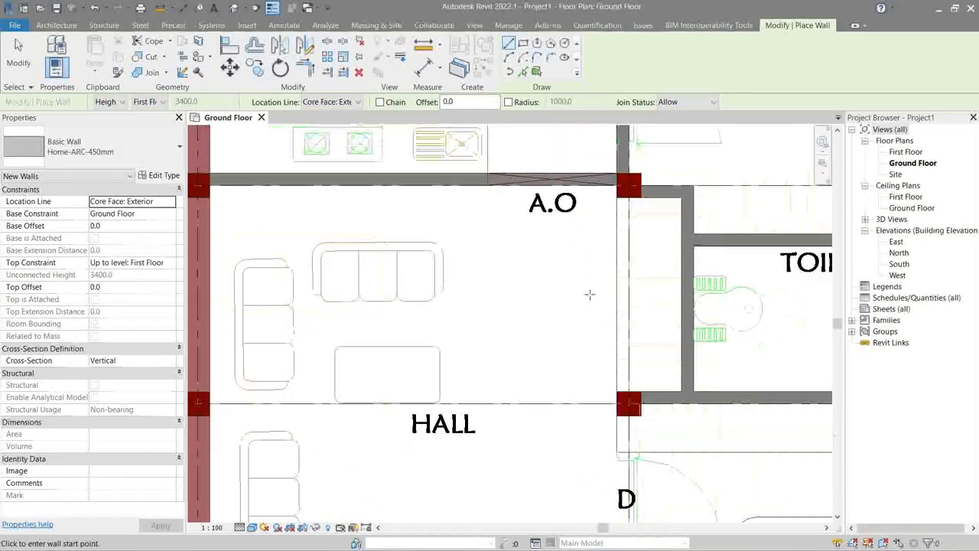
pyautogui.scroll(-3)
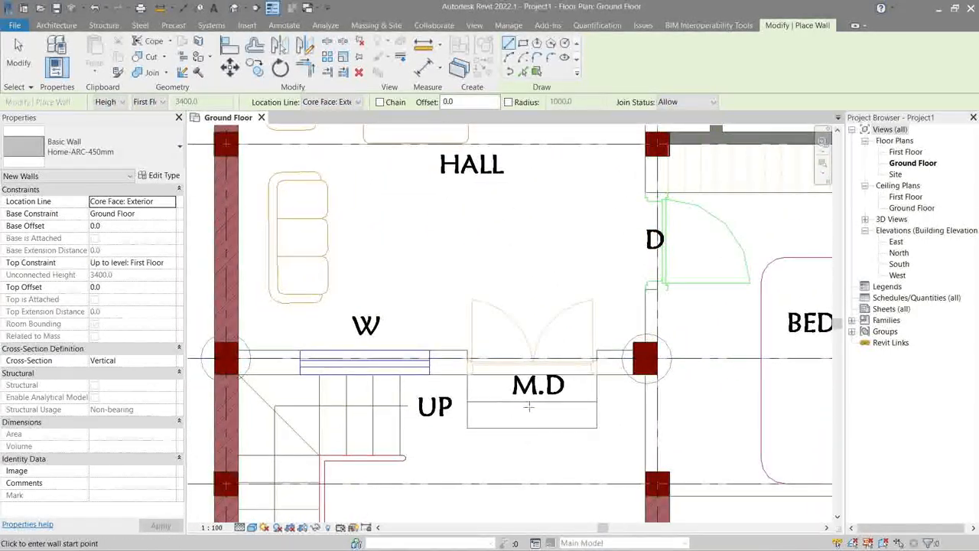
pyautogui.click(655, 156)
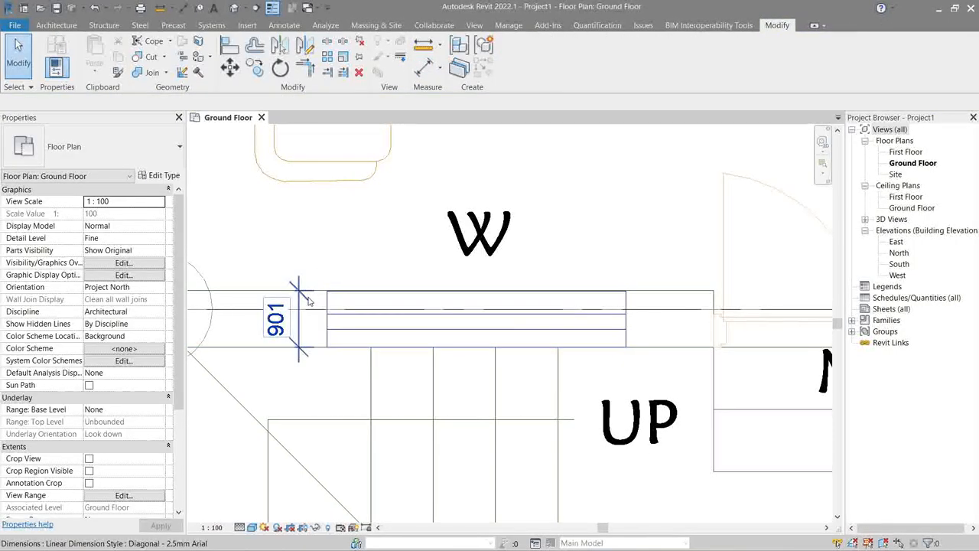
pyautogui.moveTo(308, 297)
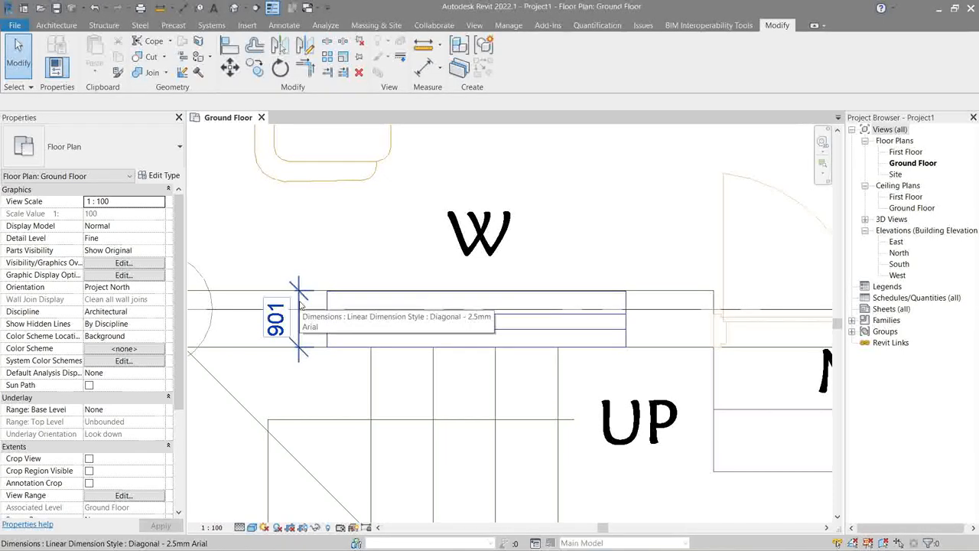
# Measure the 901 width across the window wall beside the stairs.
pyautogui.click(297, 303)
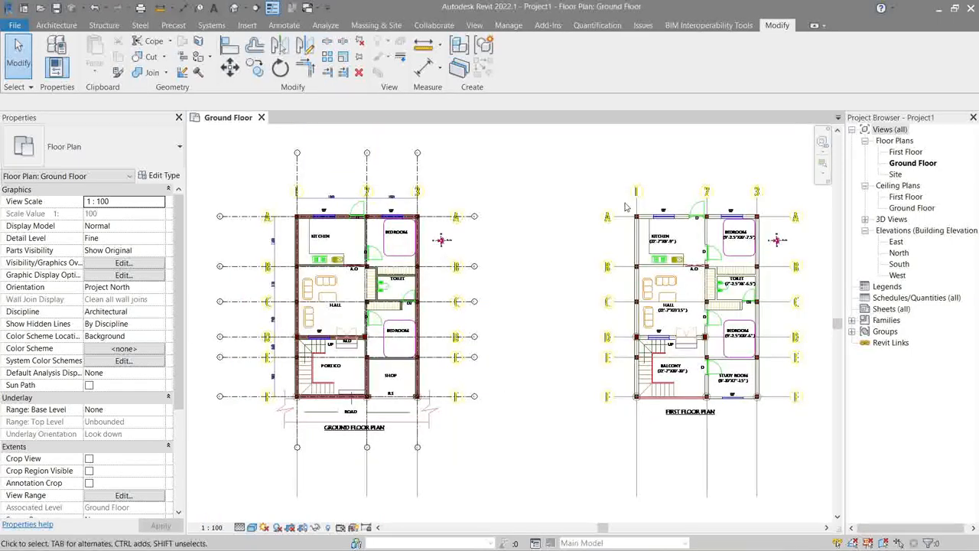
# Copy the linked CAD and paste it Aligned to Current View in the First Floor plan.
pyautogui.click(344, 306)
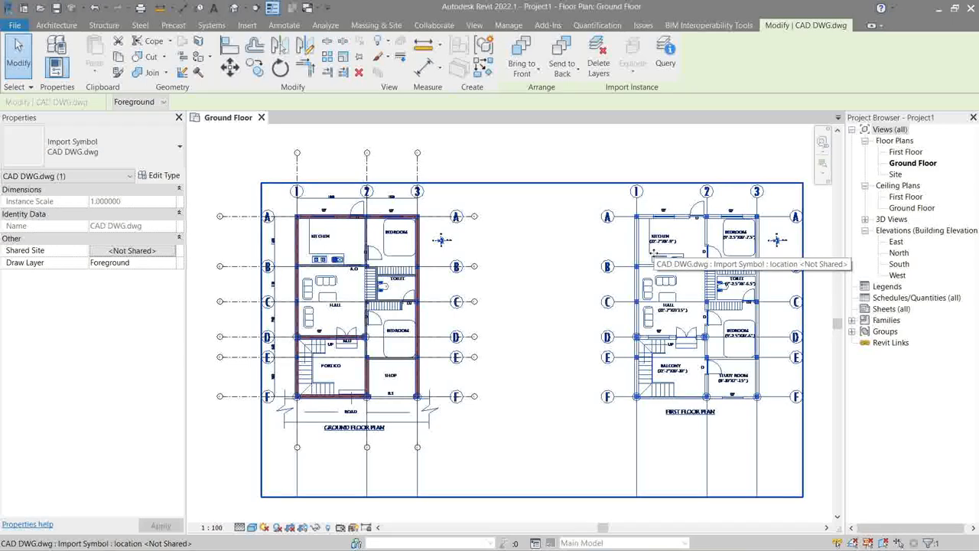
pyautogui.moveTo(746, 204)
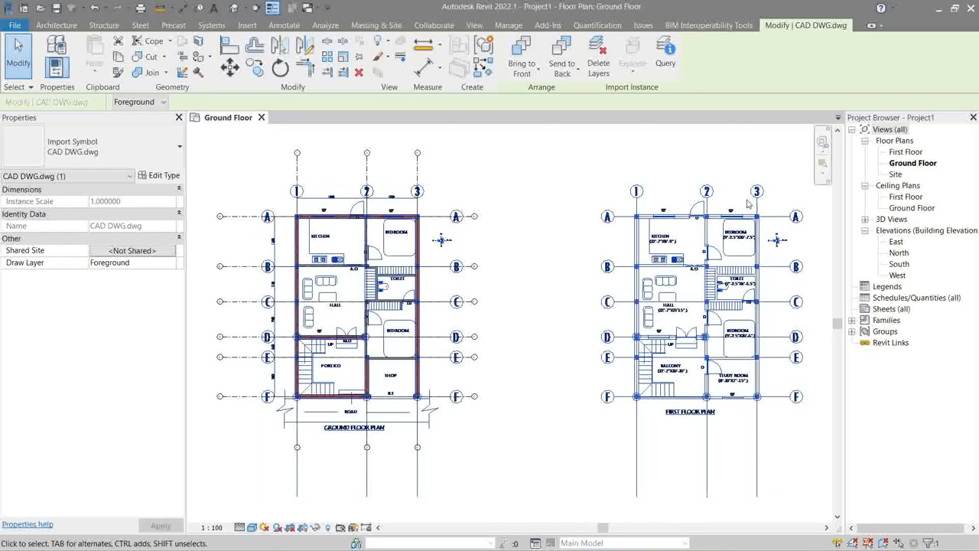
pyautogui.moveTo(900, 153)
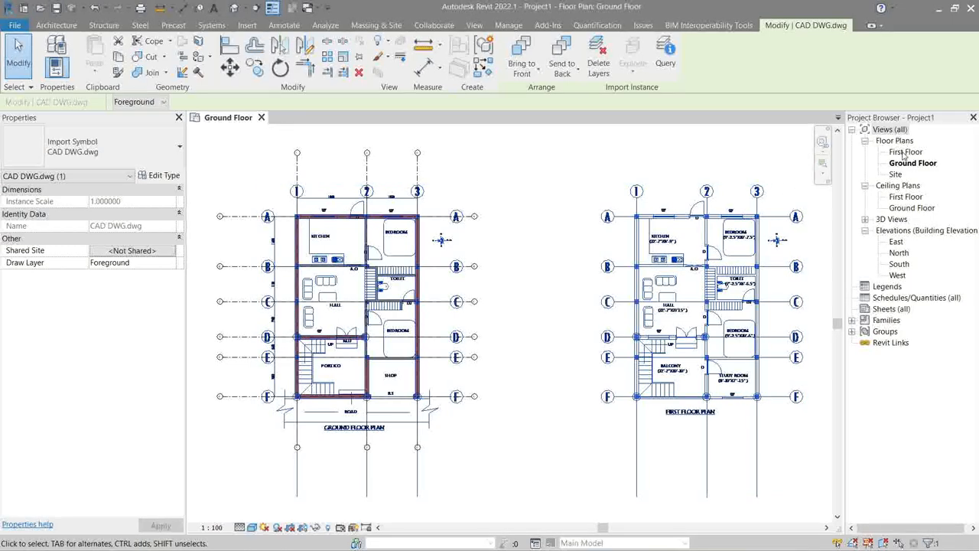
pyautogui.doubleClick(904, 152)
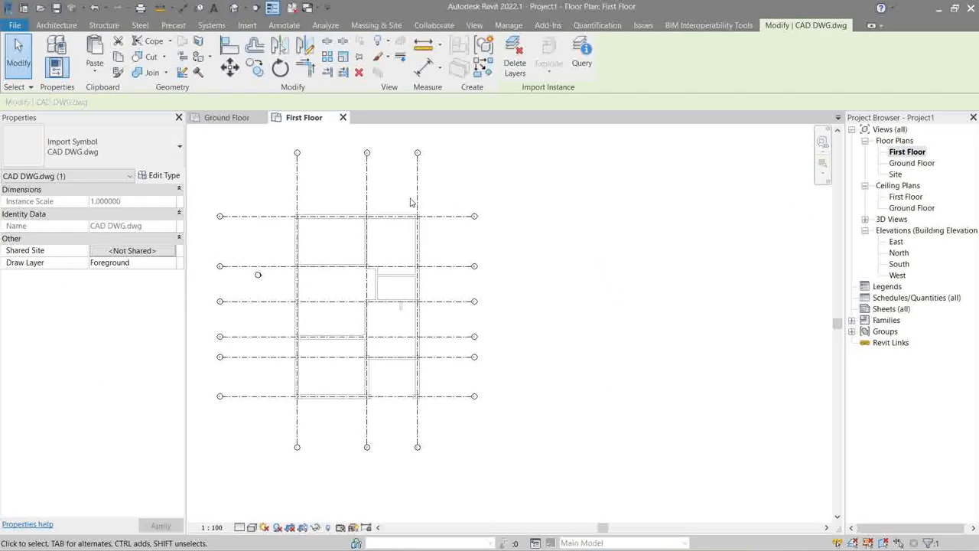
pyautogui.click(94, 69)
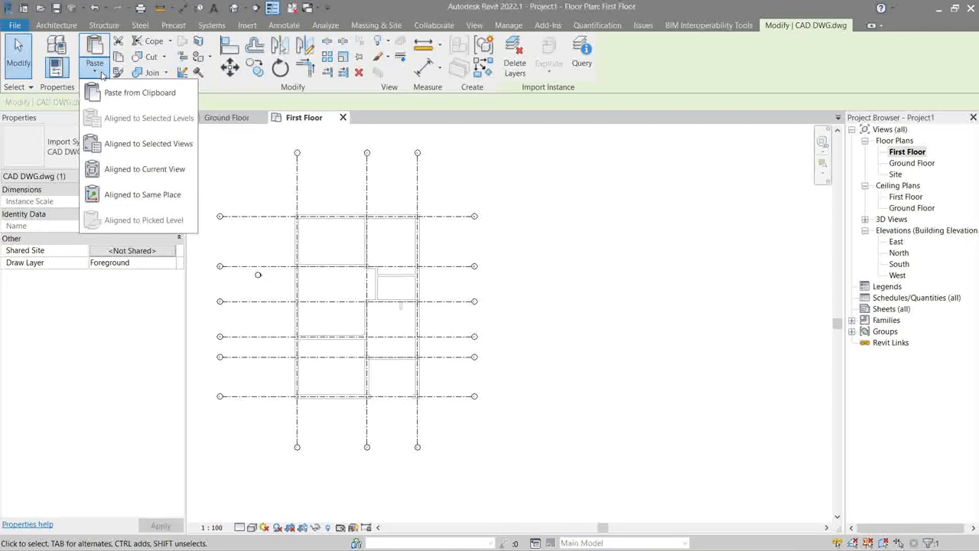
pyautogui.moveTo(144, 168)
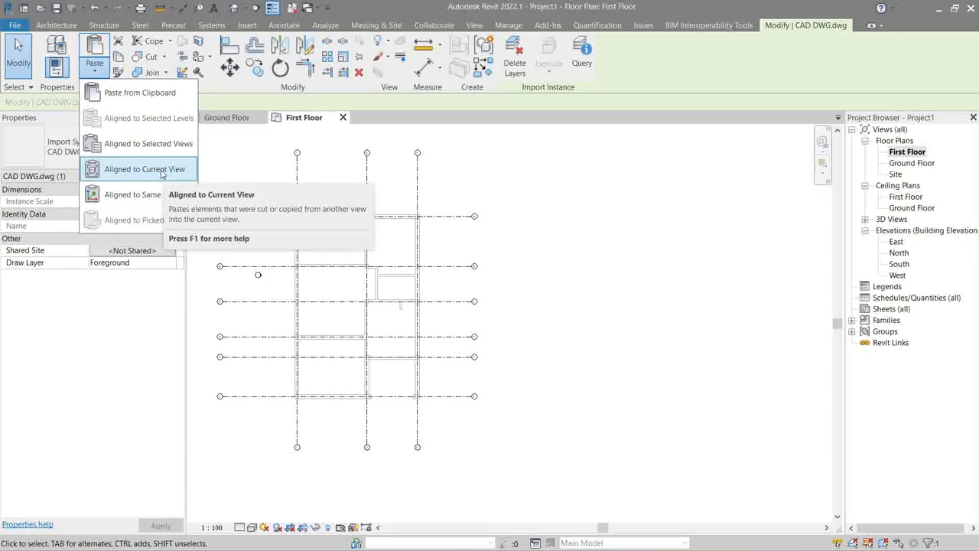
pyautogui.click(144, 168)
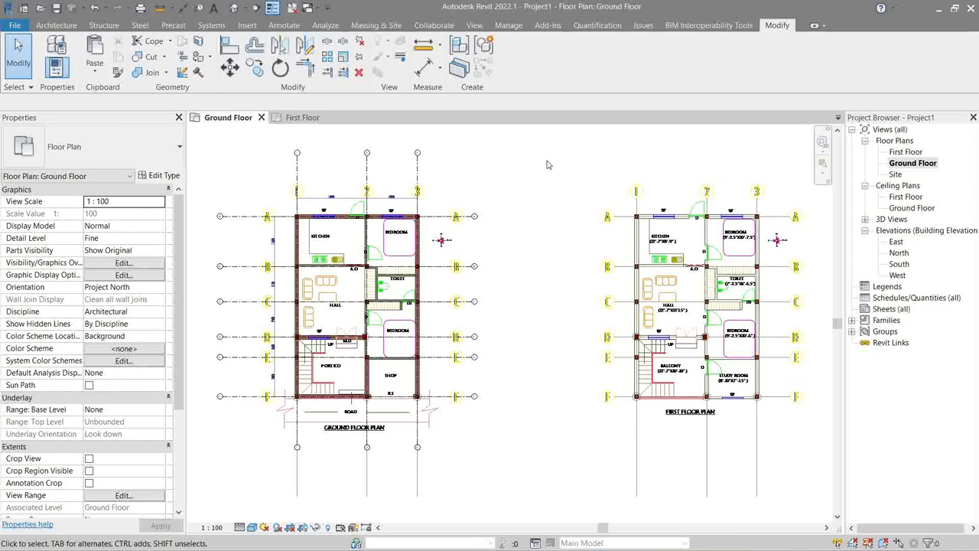
# Turn on Crop View and draw the crop boundary around the ground floor plan only.
pyautogui.scroll(-3)
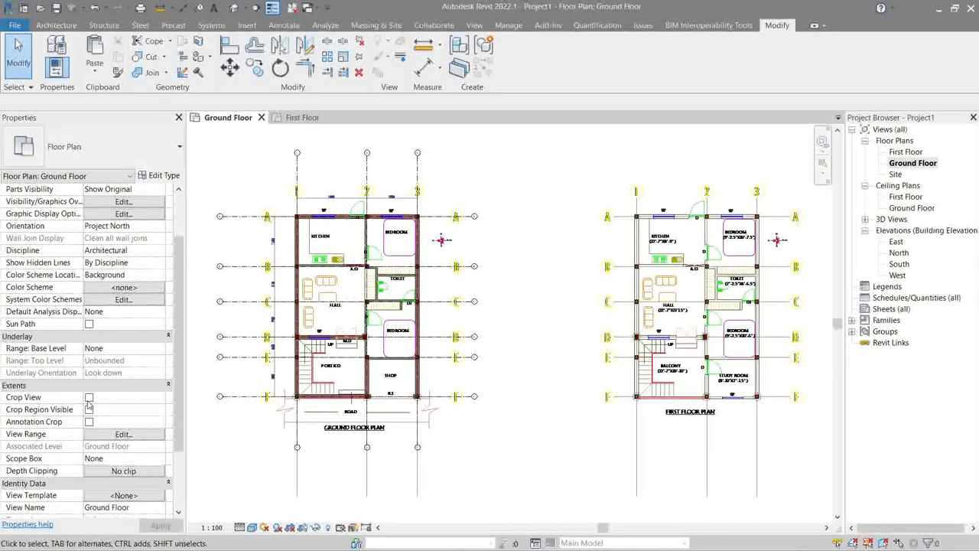
pyautogui.click(89, 398)
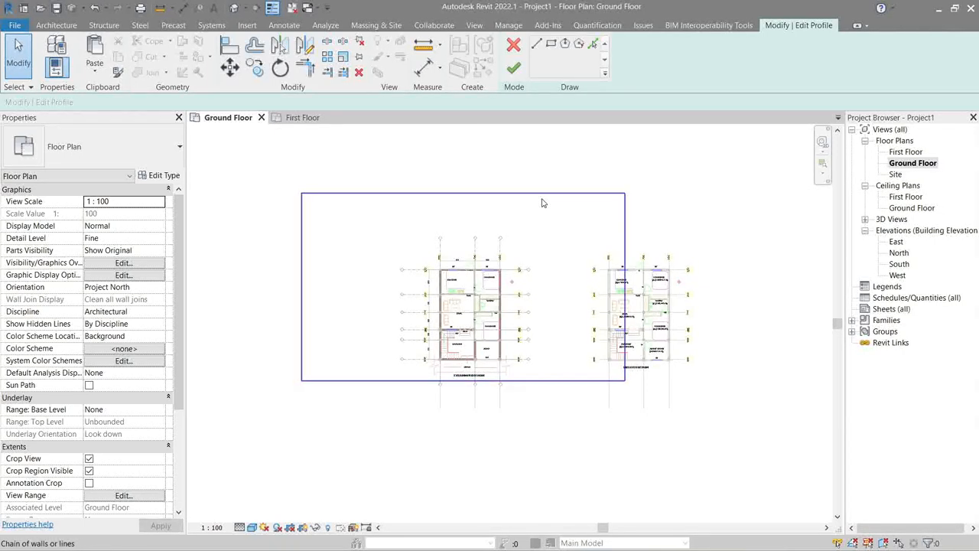
pyautogui.click(542, 199)
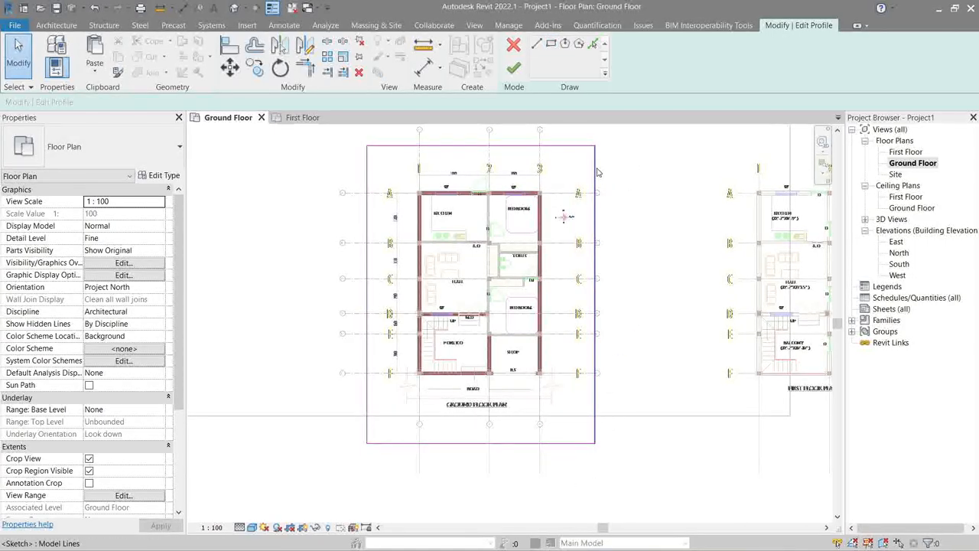
pyautogui.click(597, 145)
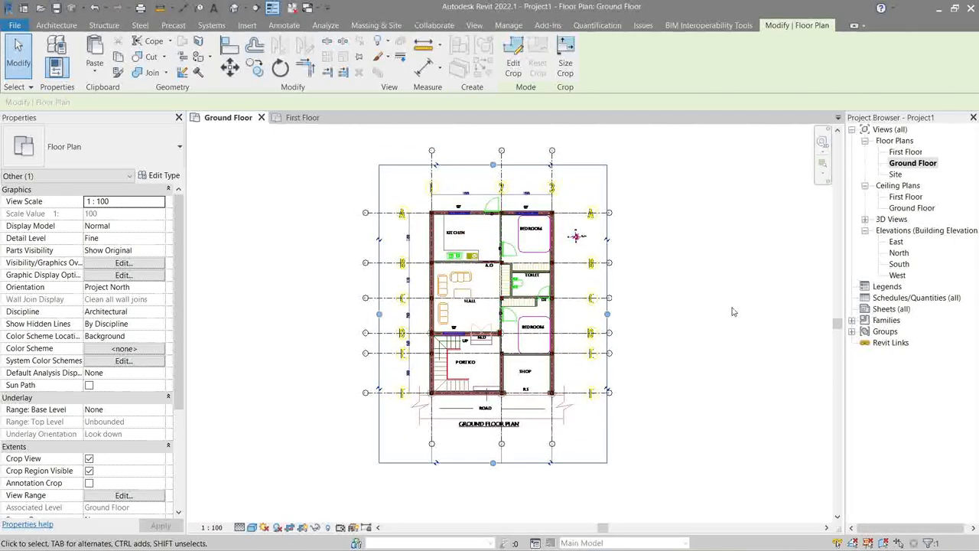
# Crop the First Floor view down to the single plan drawing and finish the crop edit.
pyautogui.click(906, 152)
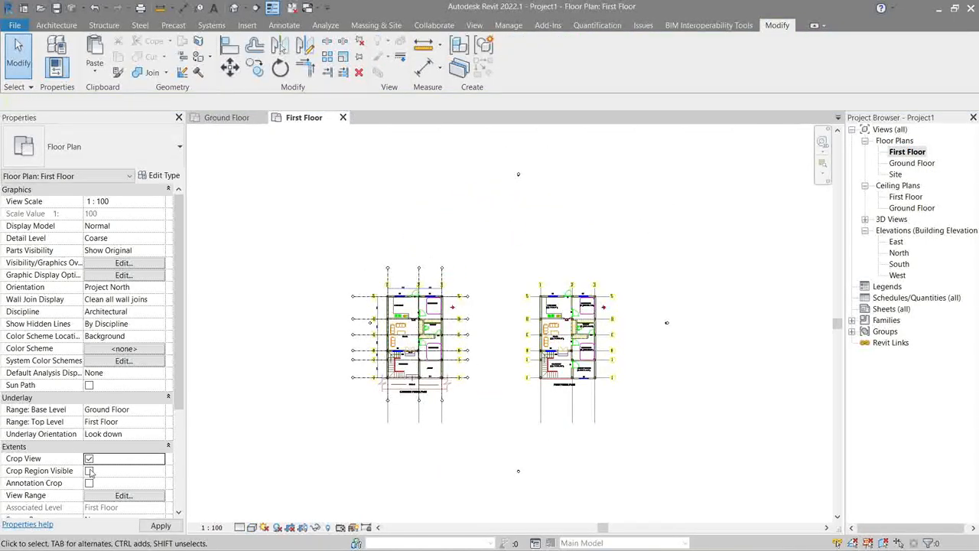
pyautogui.click(91, 456)
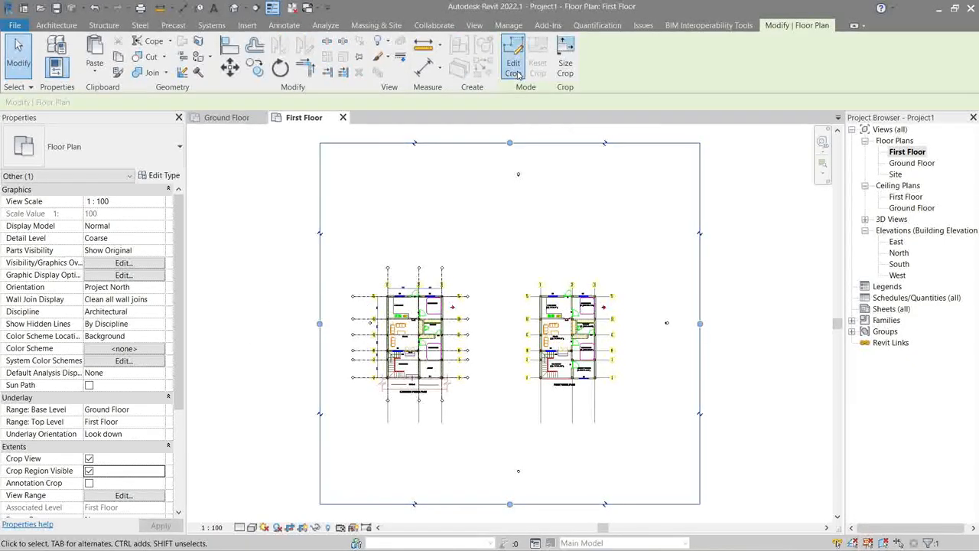
pyautogui.click(514, 55)
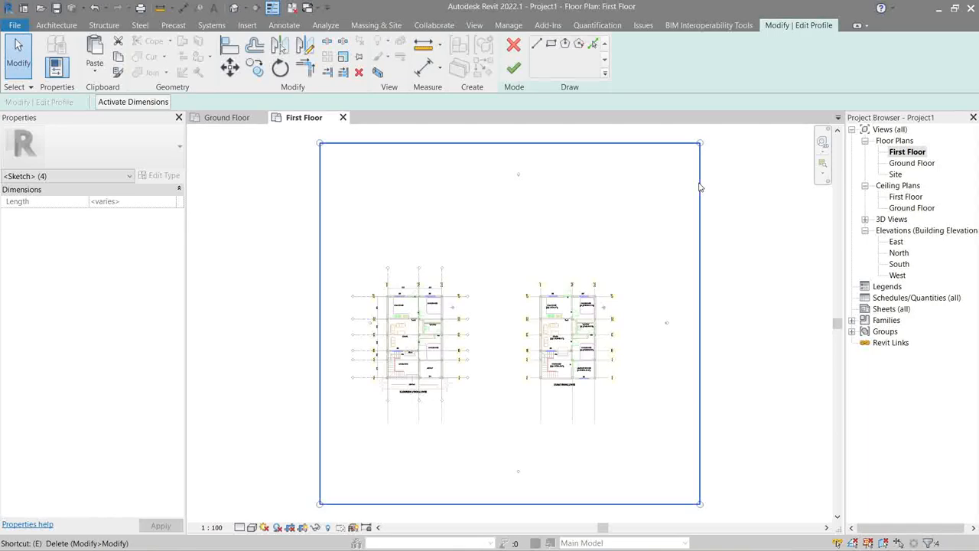
pyautogui.click(94, 58)
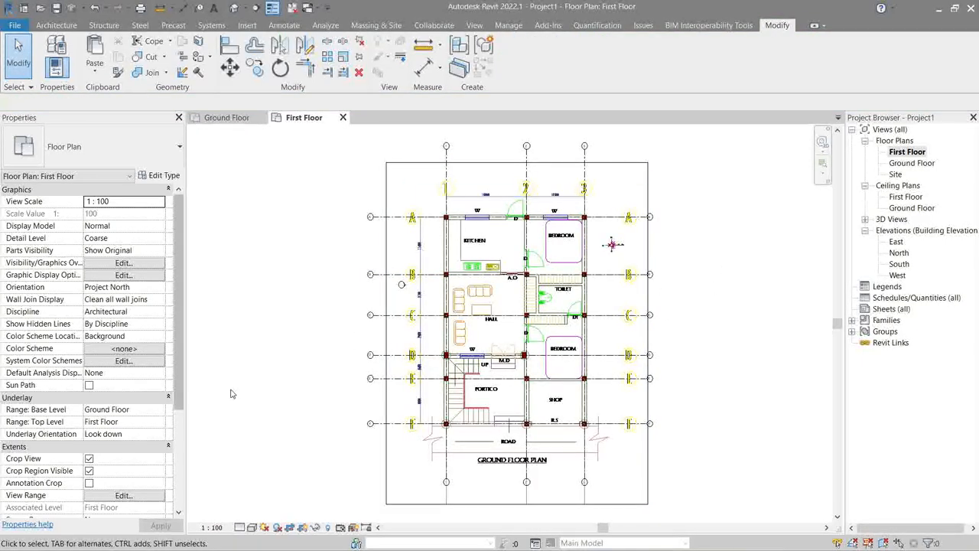
# Hide the crop region boundary and return to the Ground Floor plan.
pyautogui.click(95, 484)
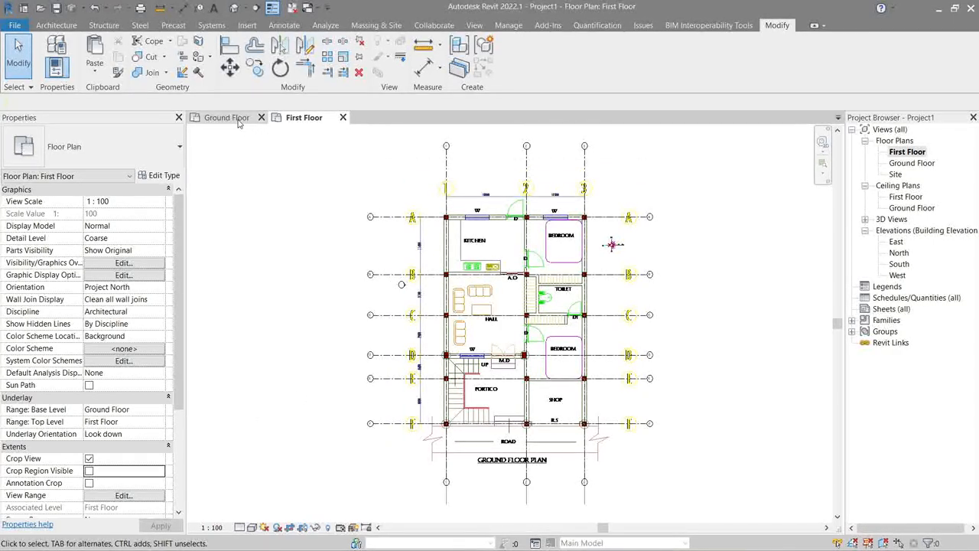
pyautogui.click(227, 116)
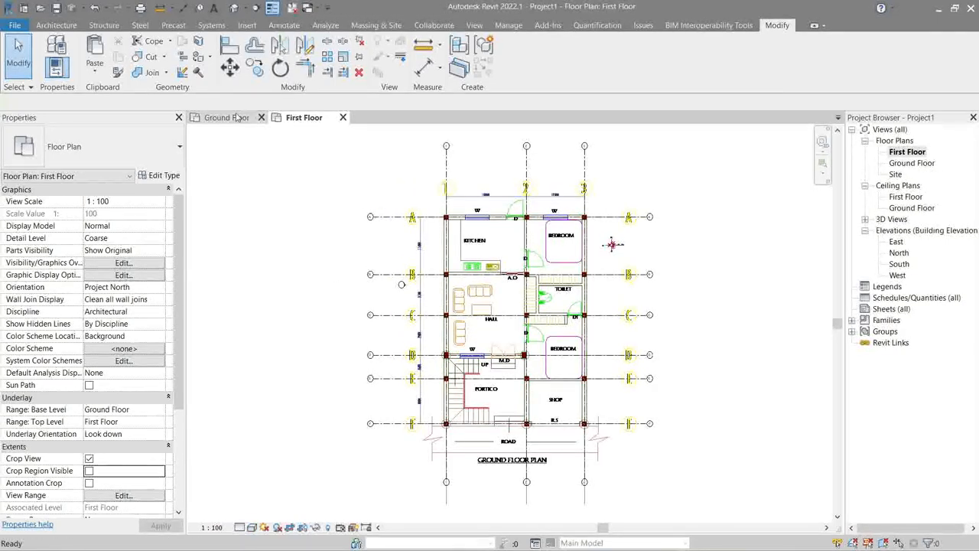
pyautogui.click(227, 117)
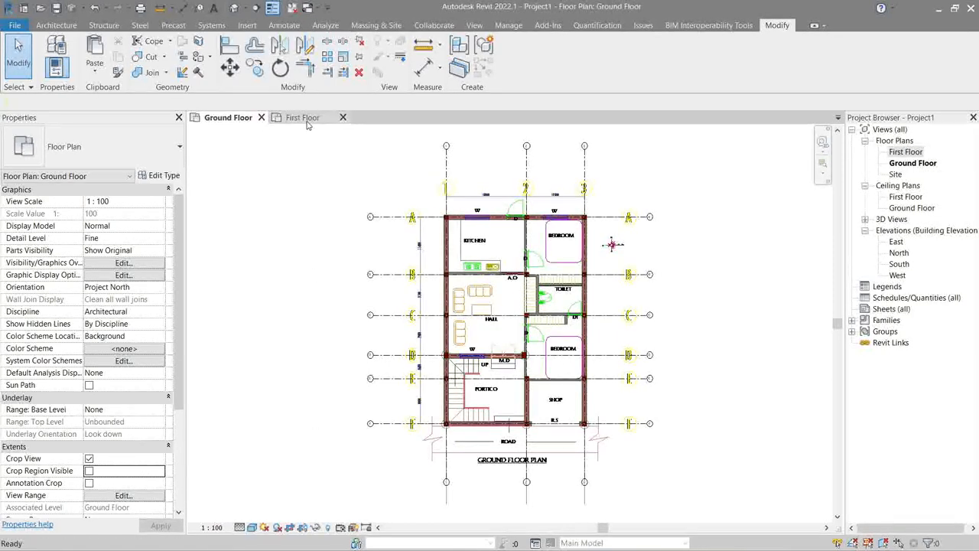
pyautogui.moveTo(305, 122)
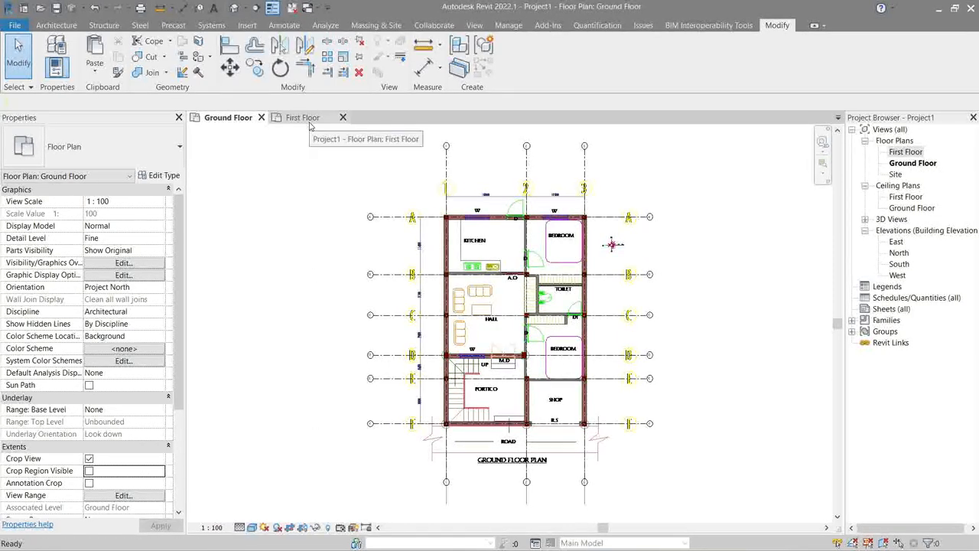